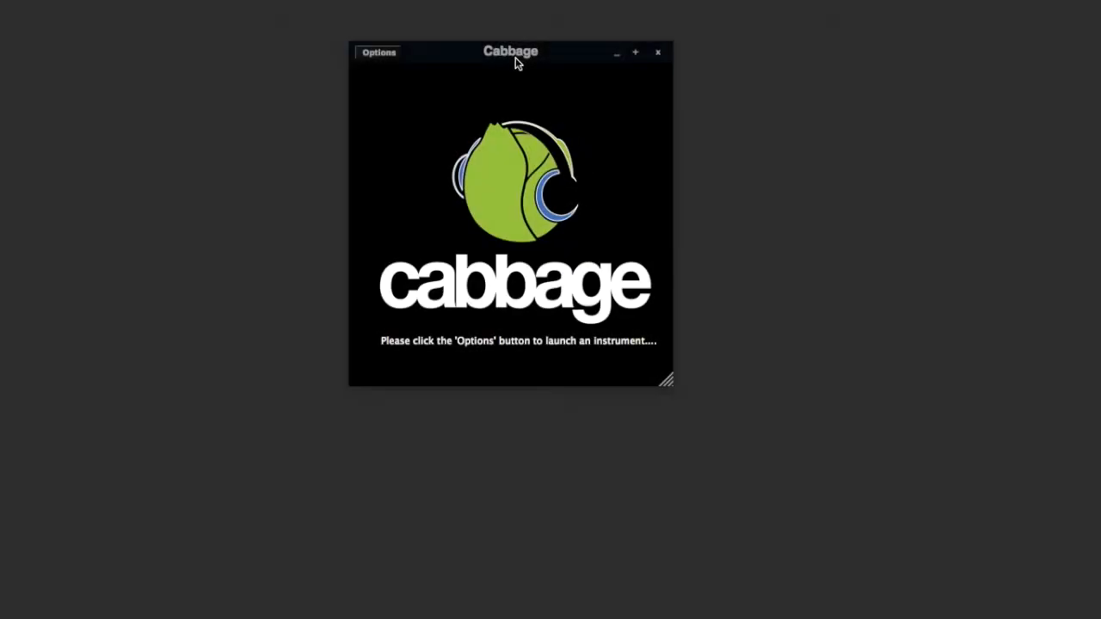
Step: Create a new Cabbage instrument from the default template and save it as Test.csd
{"action": "left_click", "coordinate": [378, 53]}
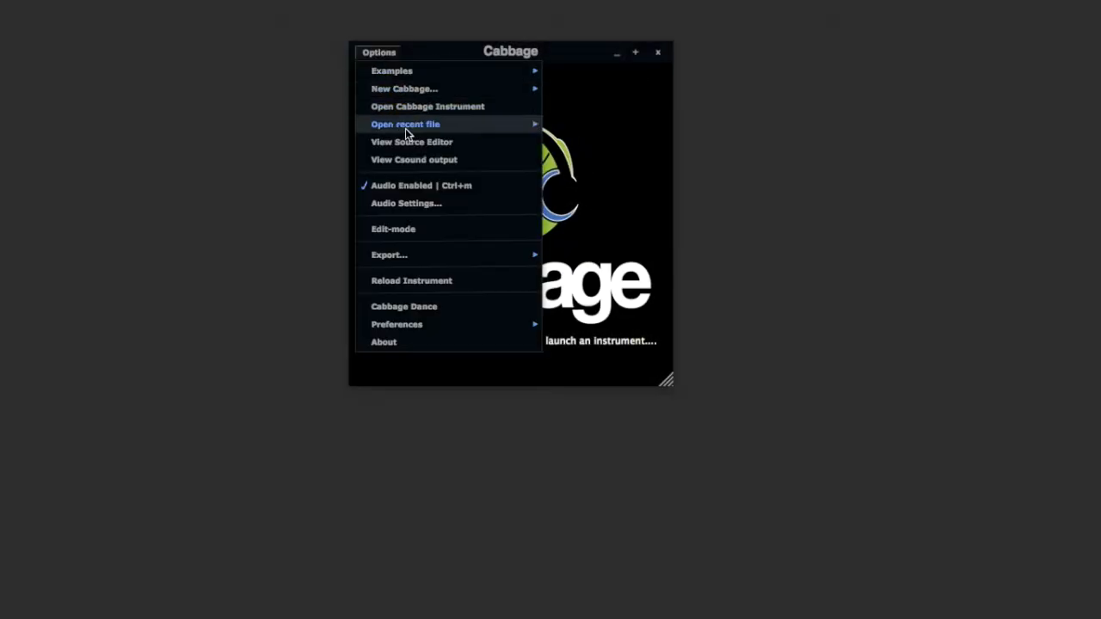
{"action": "mouse_move", "coordinate": [404, 88]}
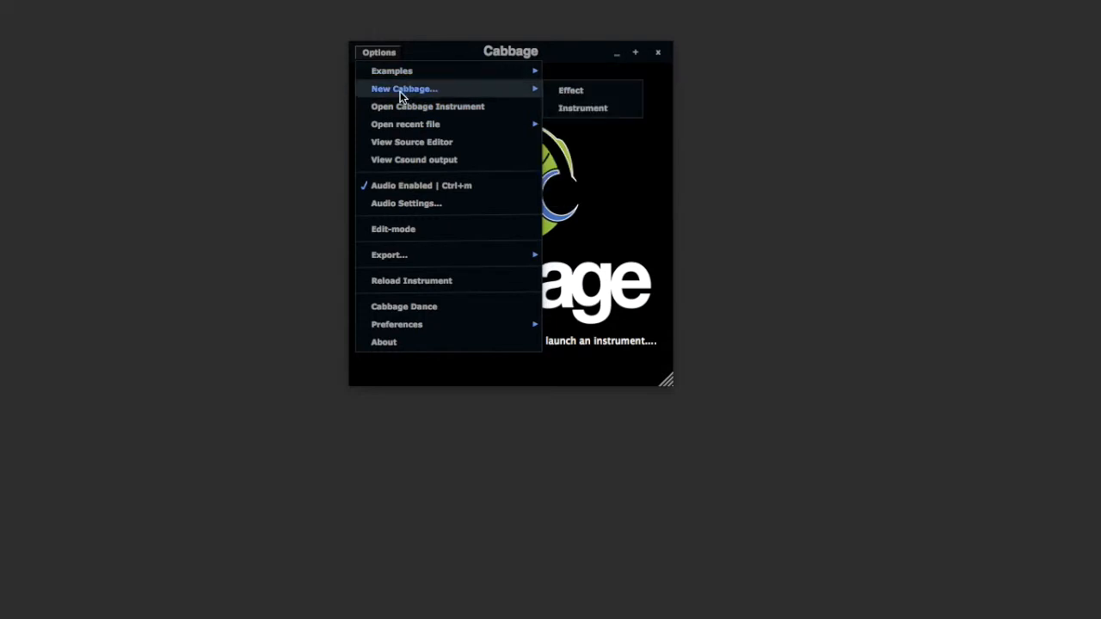
{"action": "mouse_move", "coordinate": [404, 106]}
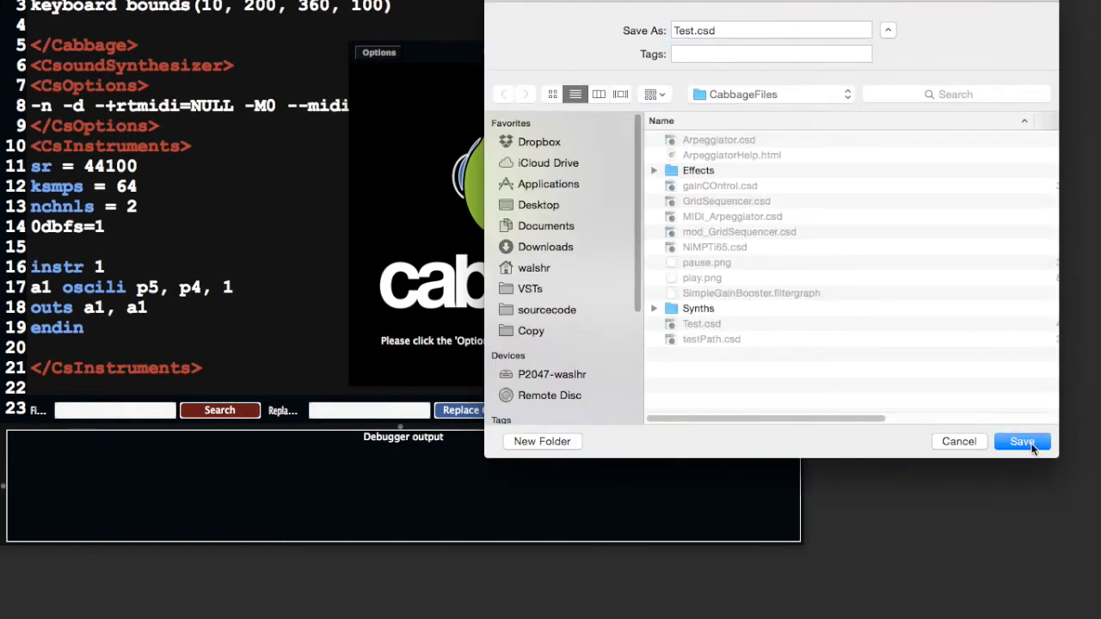
{"action": "left_click", "coordinate": [1021, 441]}
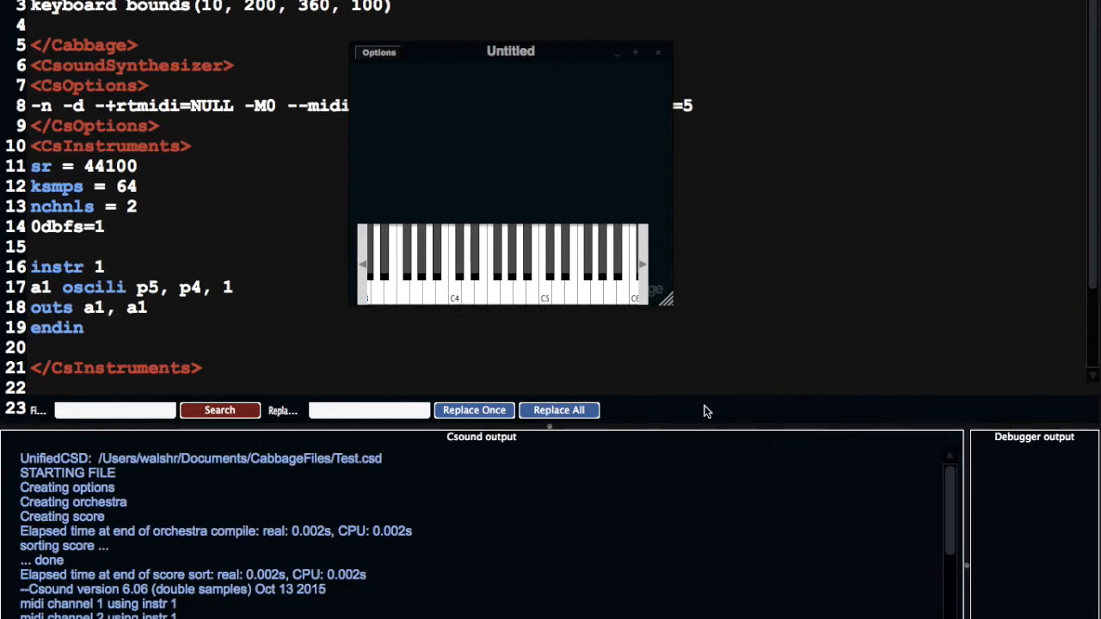
Step: Test a keyboard note, then set the Audio Settings output device to Soundflower (2ch)
{"action": "left_click_drag", "start_coordinate": [510, 50], "coordinate": [901, 91]}
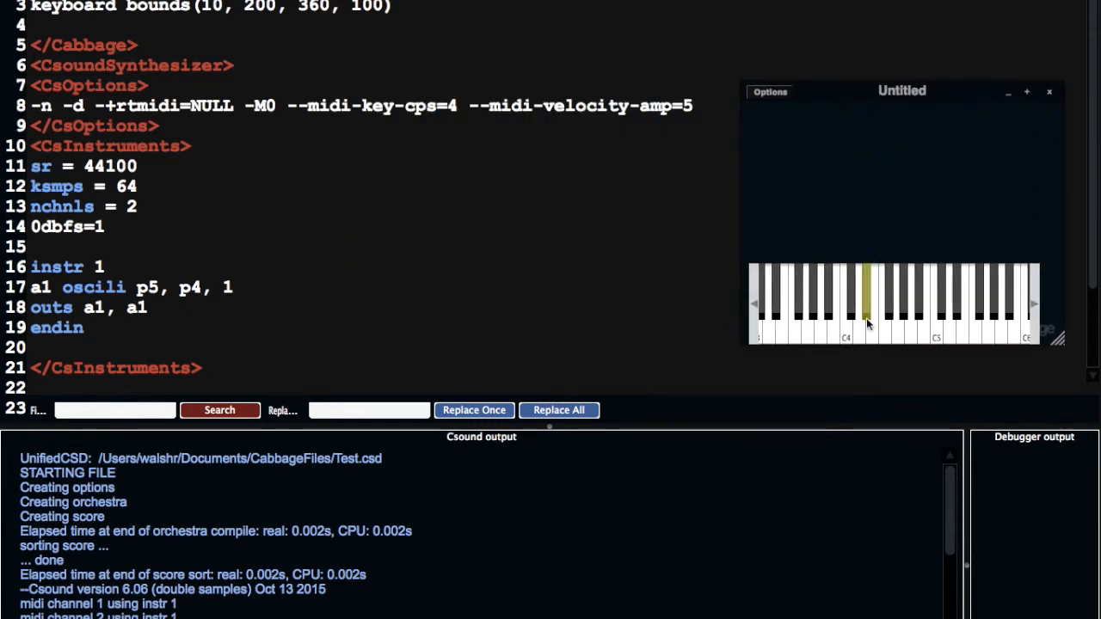
{"action": "left_click", "coordinate": [867, 301]}
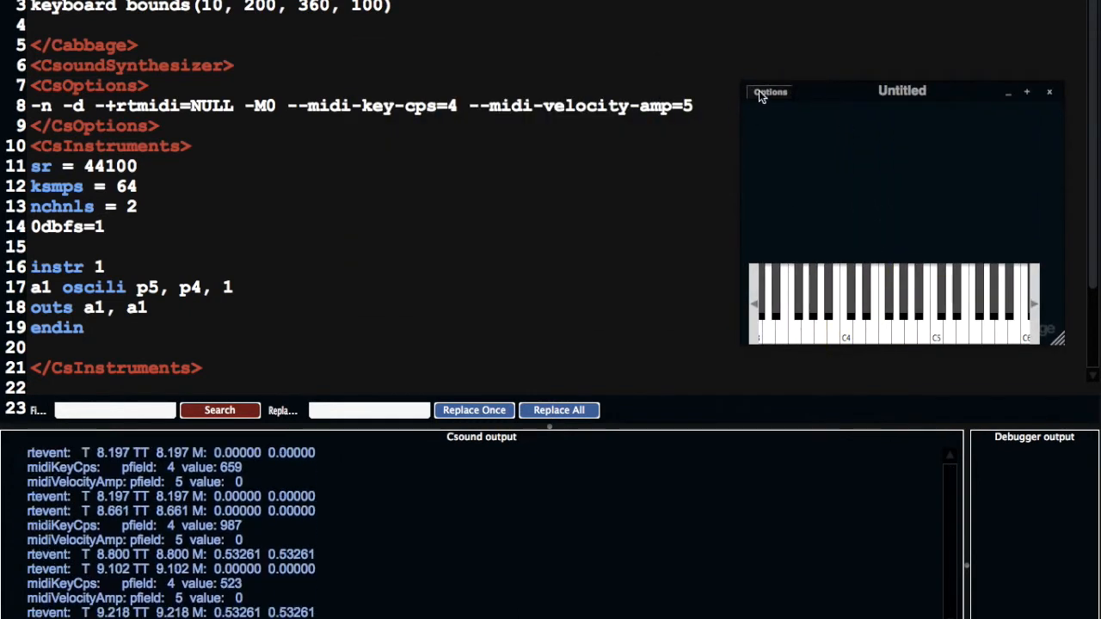
{"action": "left_click", "coordinate": [769, 91]}
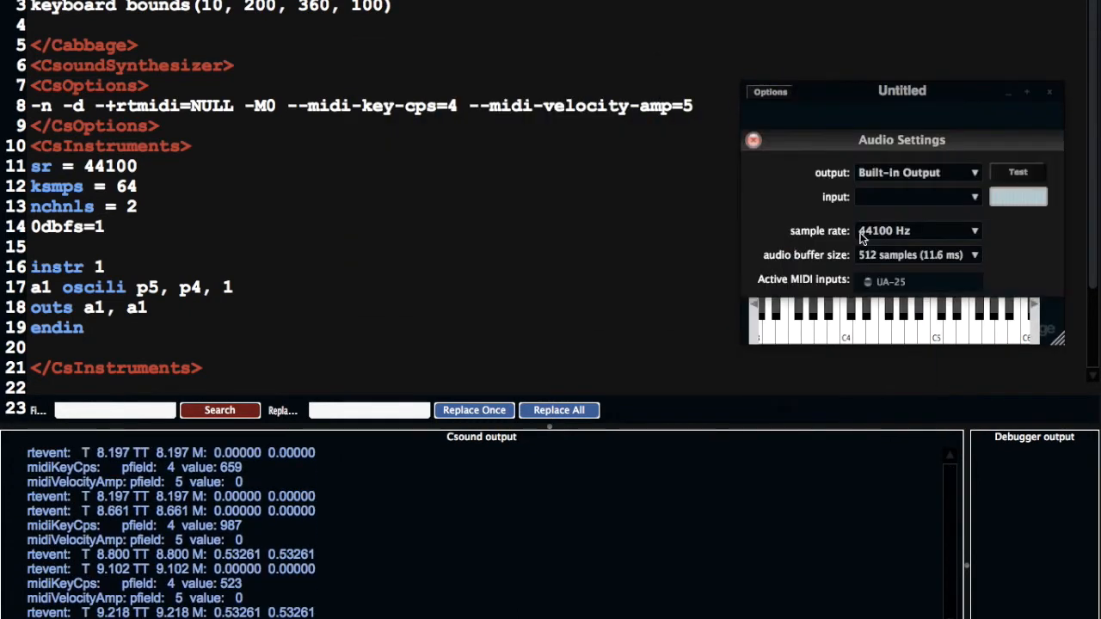
{"action": "left_click", "coordinate": [918, 172]}
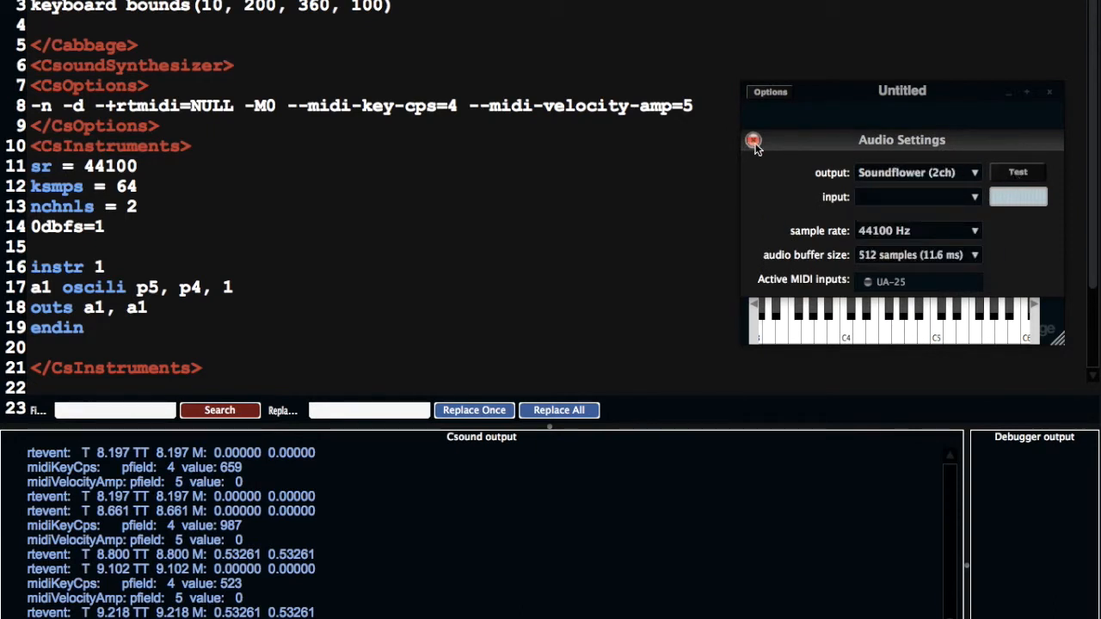
{"action": "left_click", "coordinate": [754, 141]}
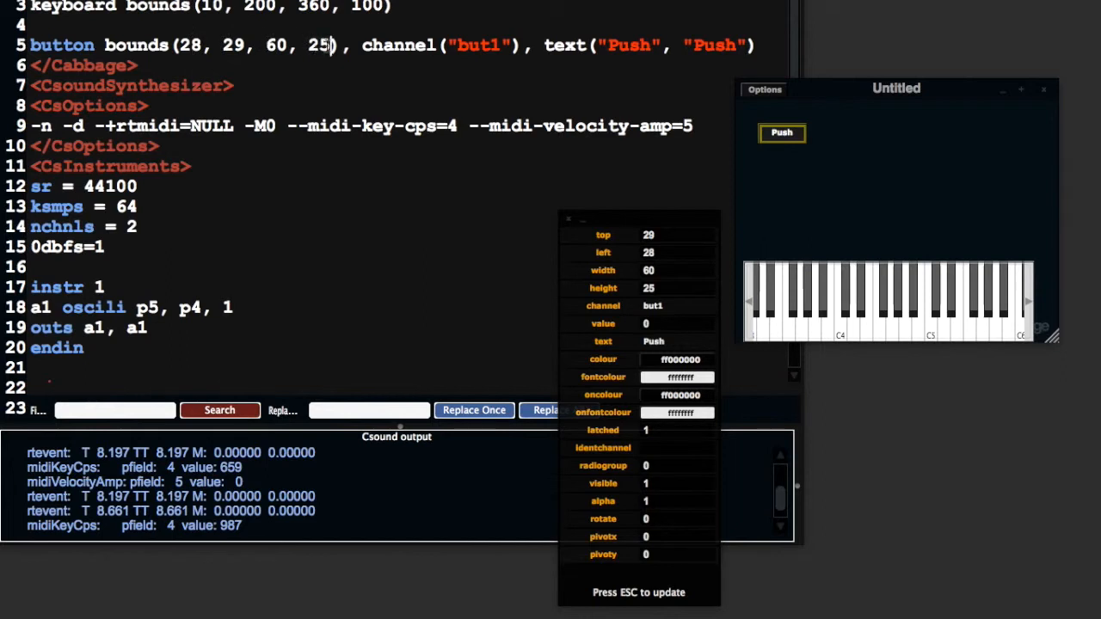
{"action": "mouse_move", "coordinate": [808, 142]}
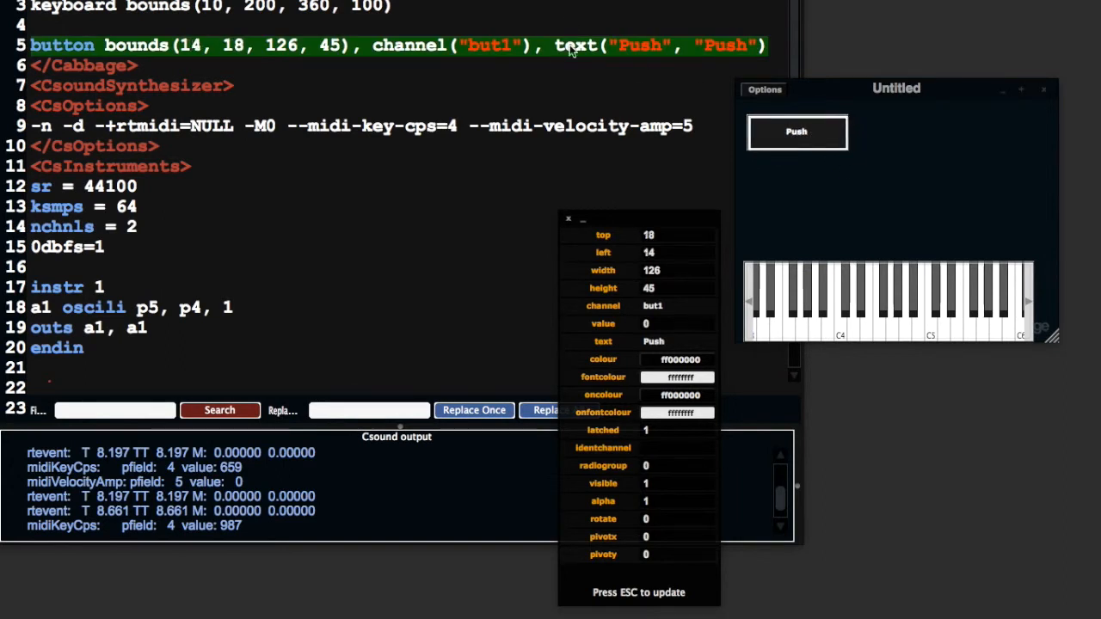
Step: Enlarge the but1 button to bounds(14, 18, 126, 45) and label it 'Push me'
{"action": "left_click", "coordinate": [616, 45]}
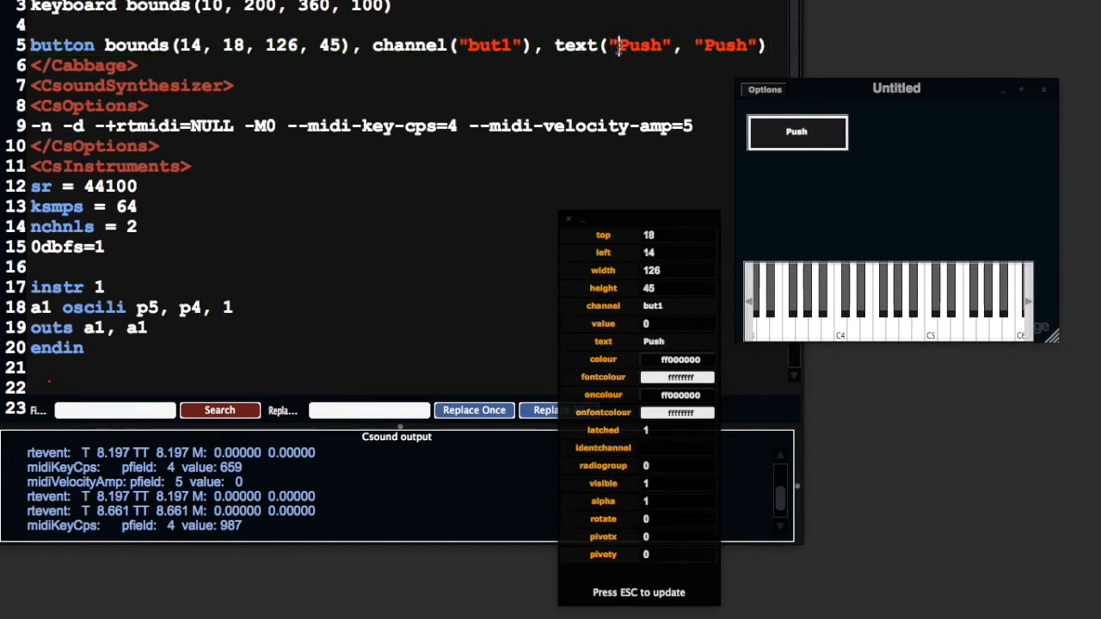
{"action": "double_click", "coordinate": [640, 45]}
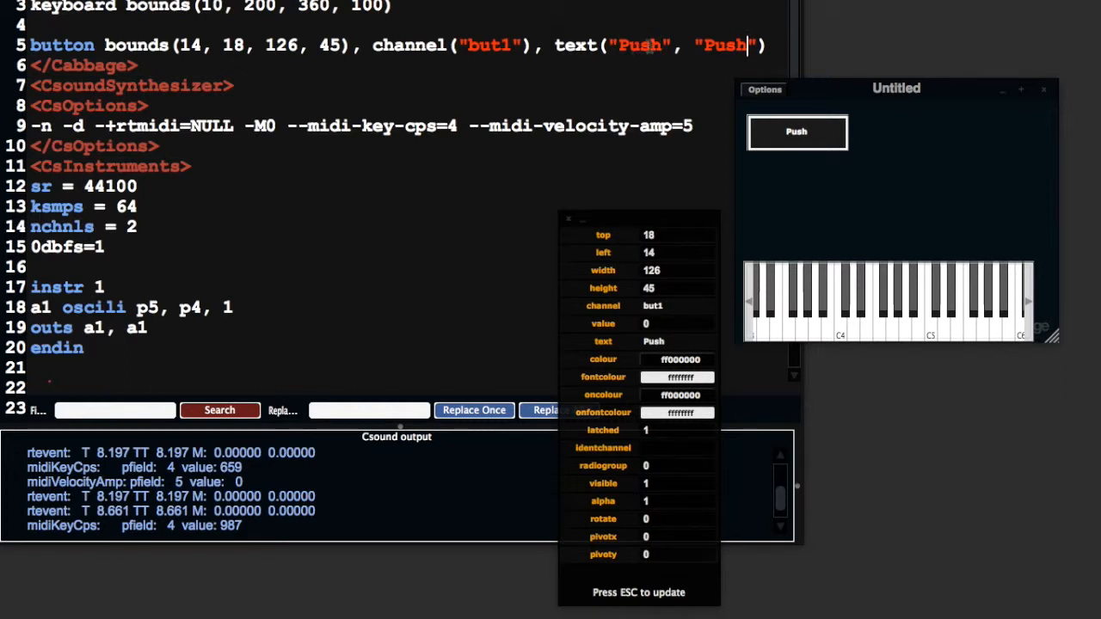
{"action": "double_click", "coordinate": [487, 45]}
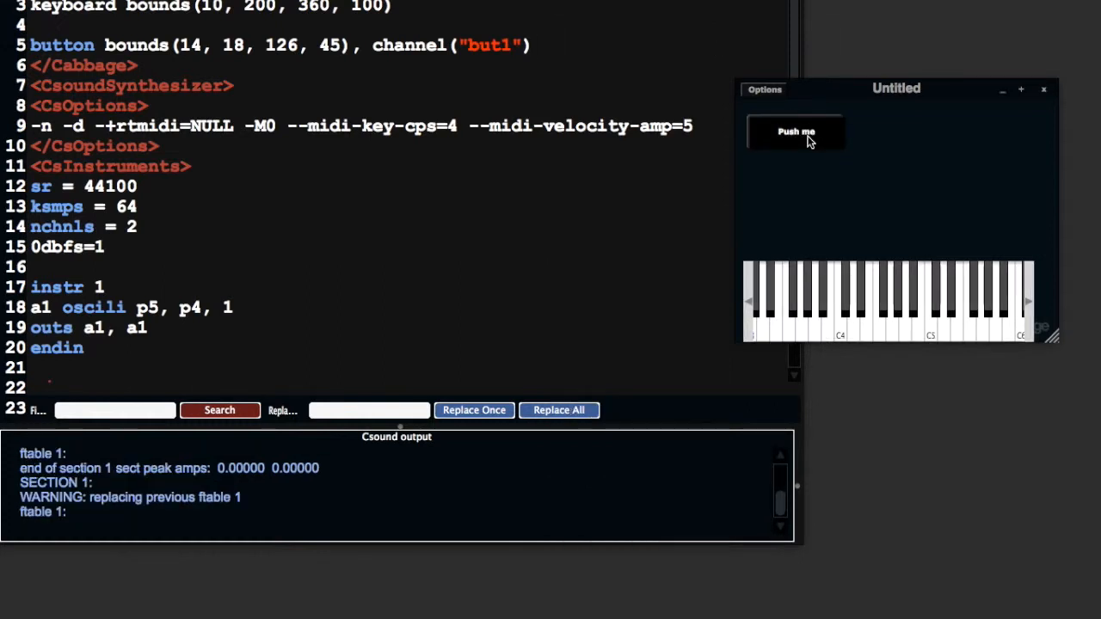
Step: Replace instr 1's oscili and outs lines with 'kBut chnget "but1"'
{"action": "left_click", "coordinate": [795, 131]}
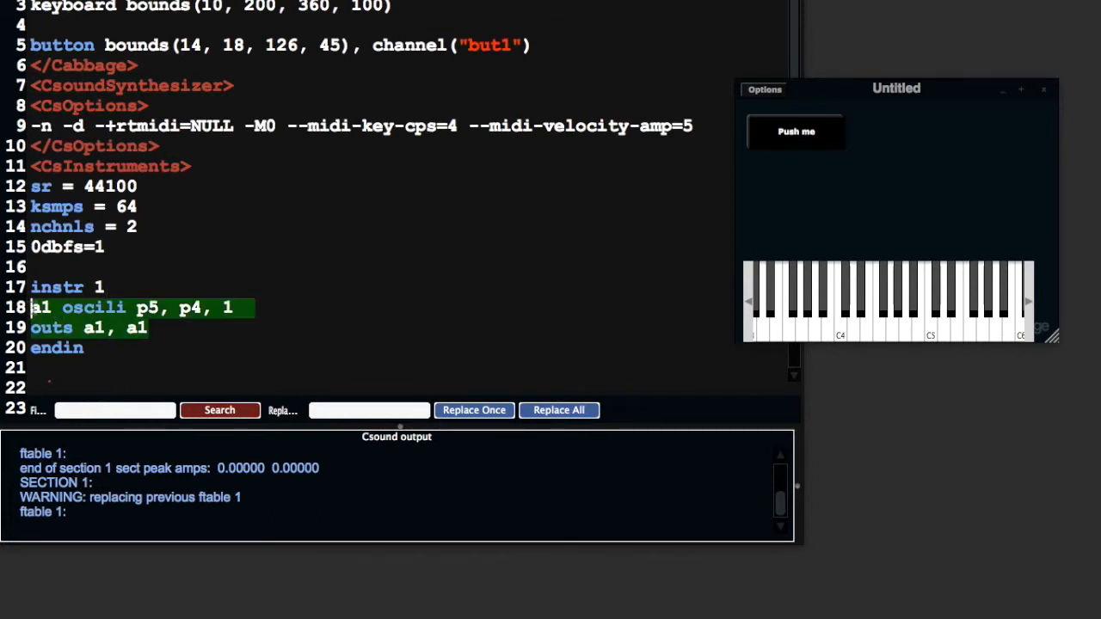
{"action": "key", "text": "Delete"}
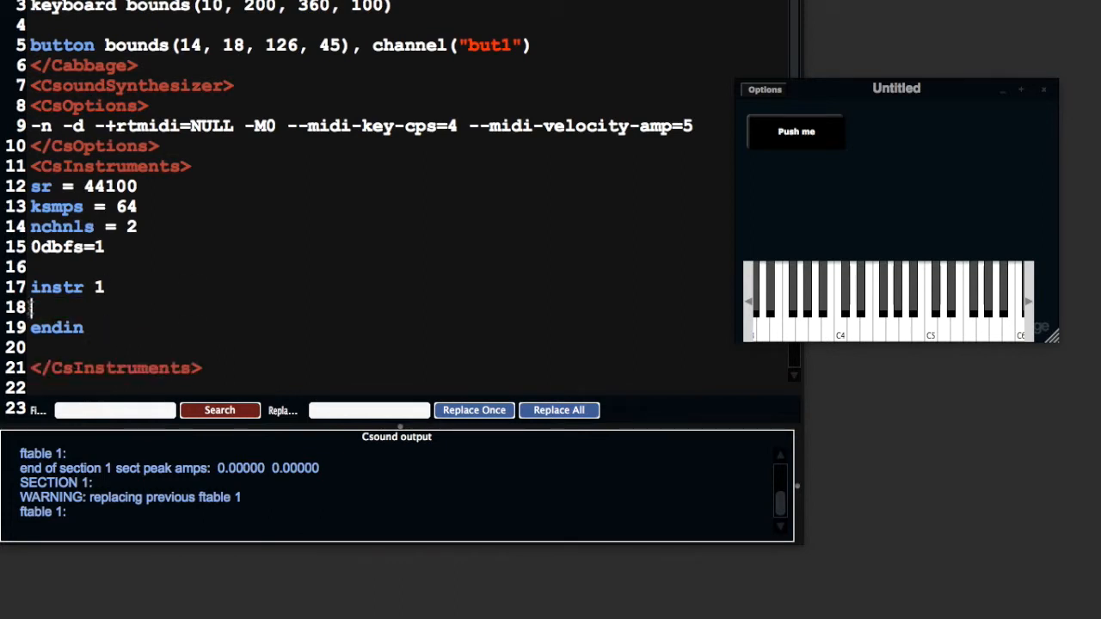
{"action": "type", "text": "p"}
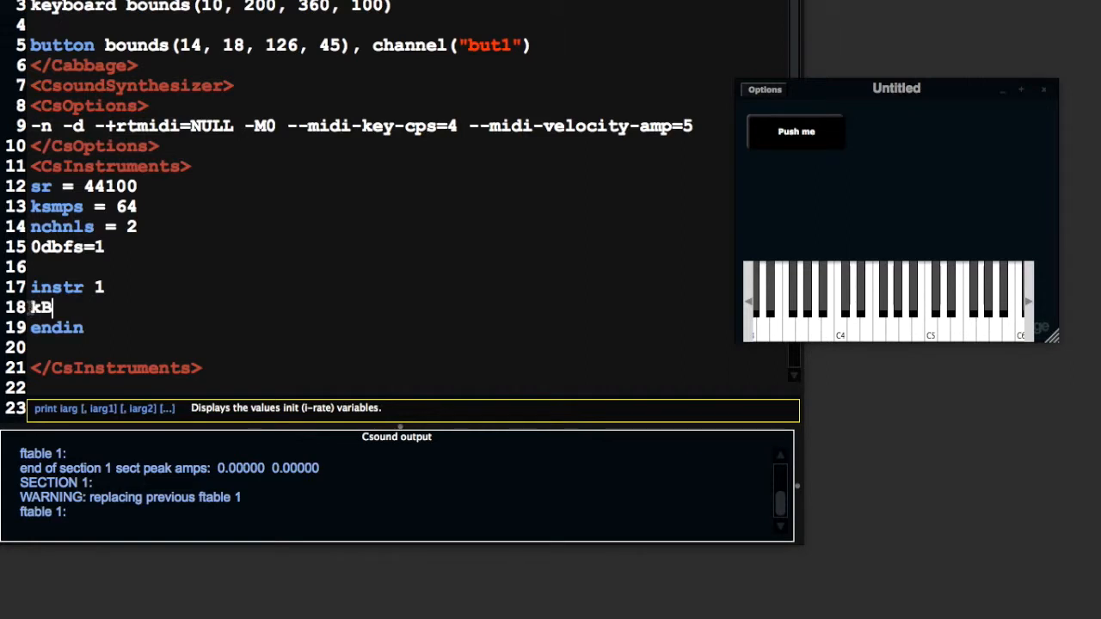
{"action": "type", "text": "ut chnget \""}
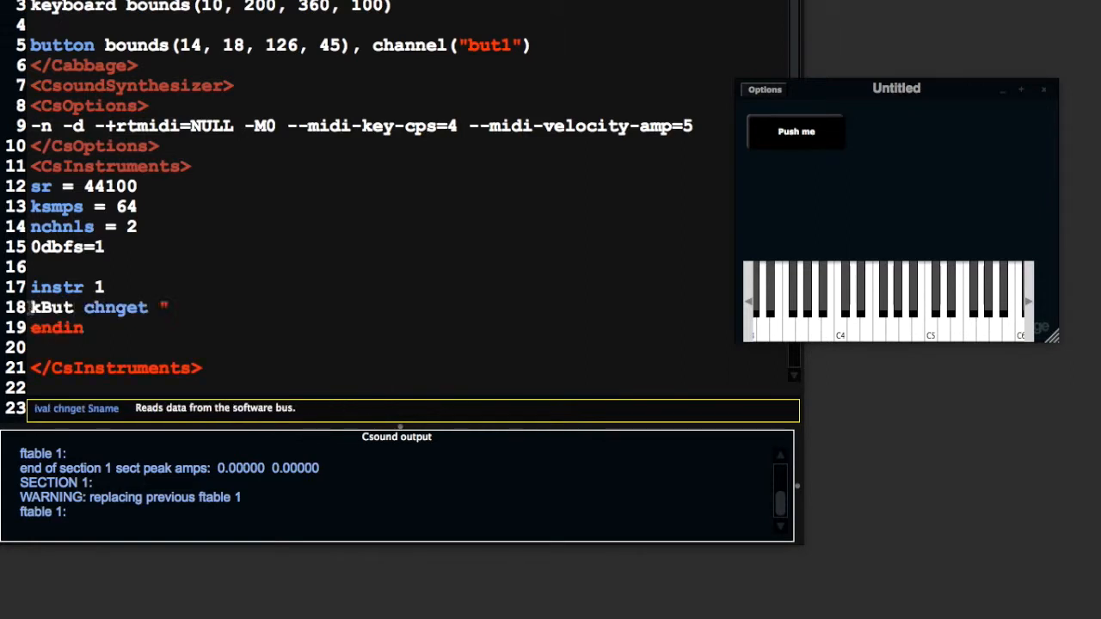
{"action": "type", "text": "but1"}
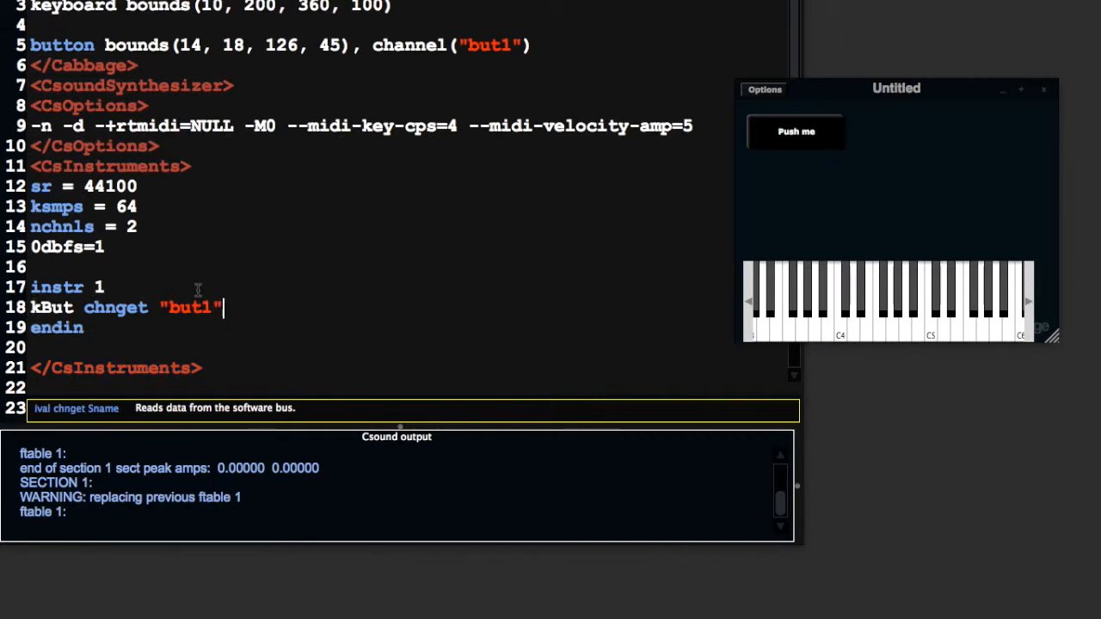
{"action": "mouse_move", "coordinate": [492, 219]}
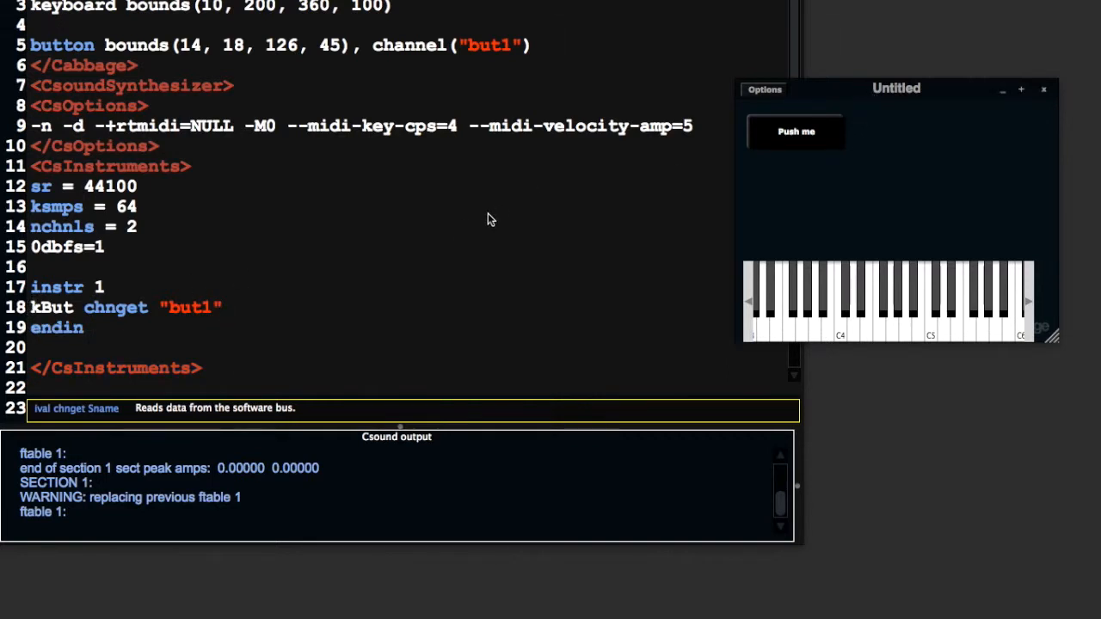
{"action": "mouse_move", "coordinate": [500, 102]}
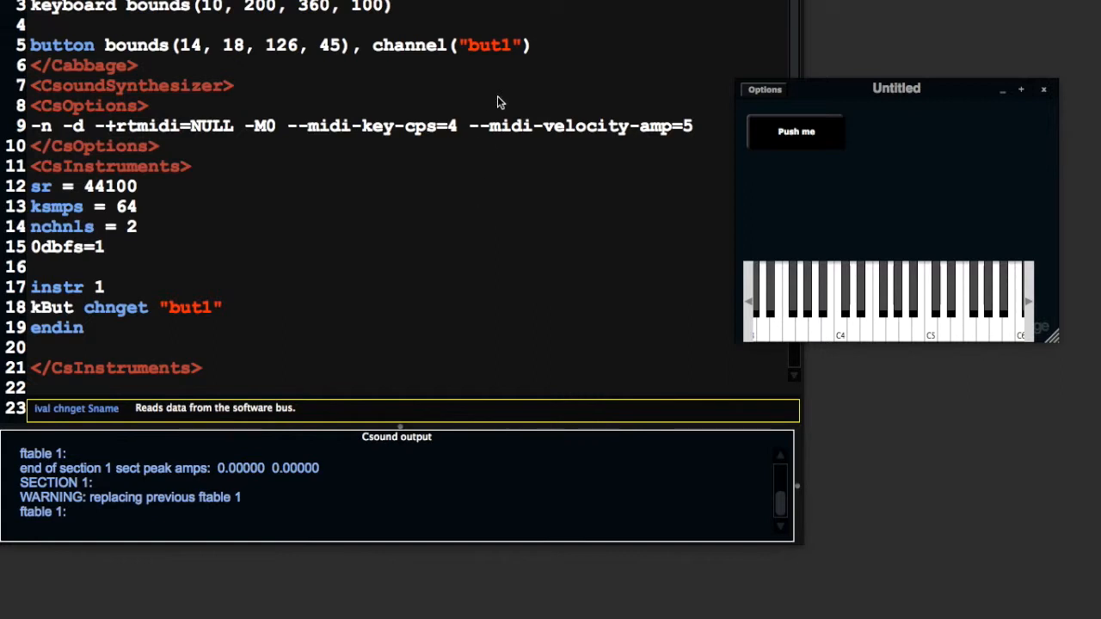
{"action": "mouse_move", "coordinate": [398, 74]}
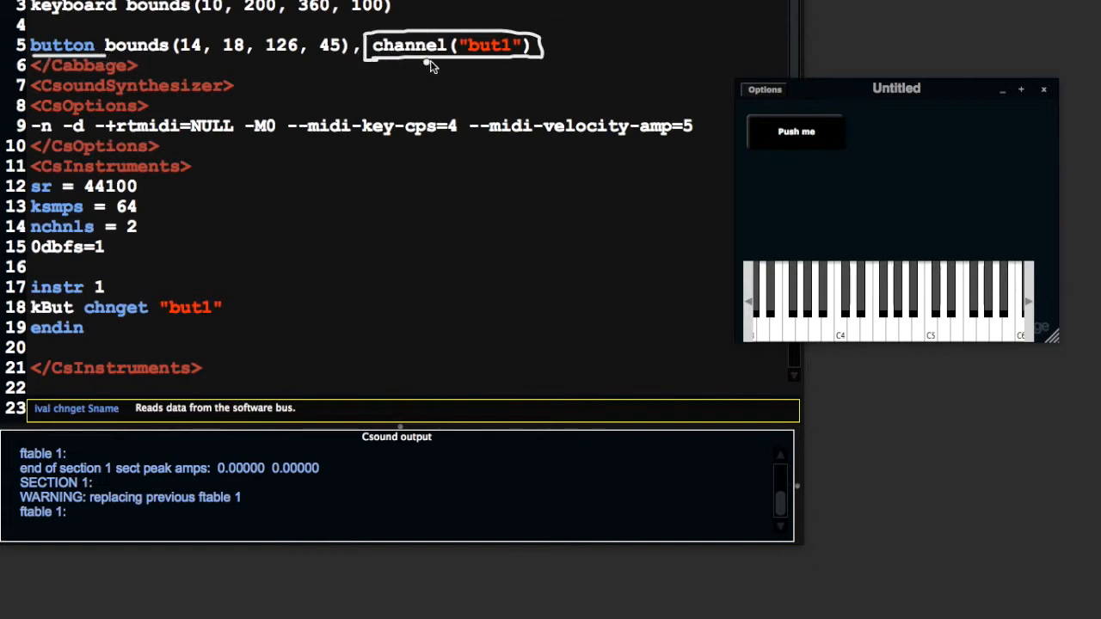
{"action": "mouse_move", "coordinate": [366, 65]}
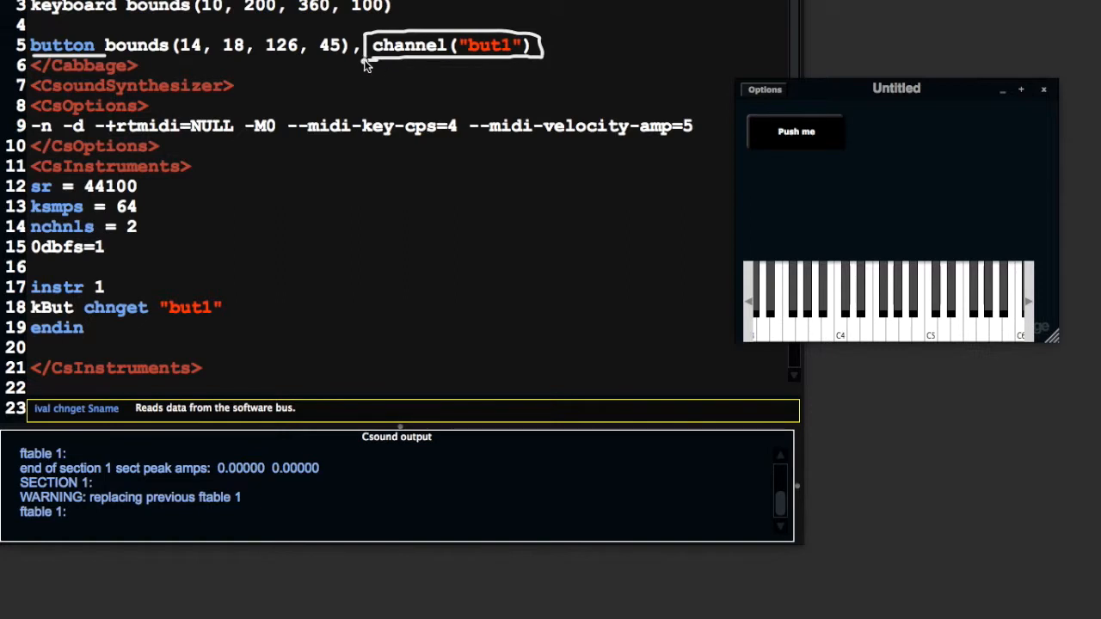
{"action": "mouse_move", "coordinate": [423, 67]}
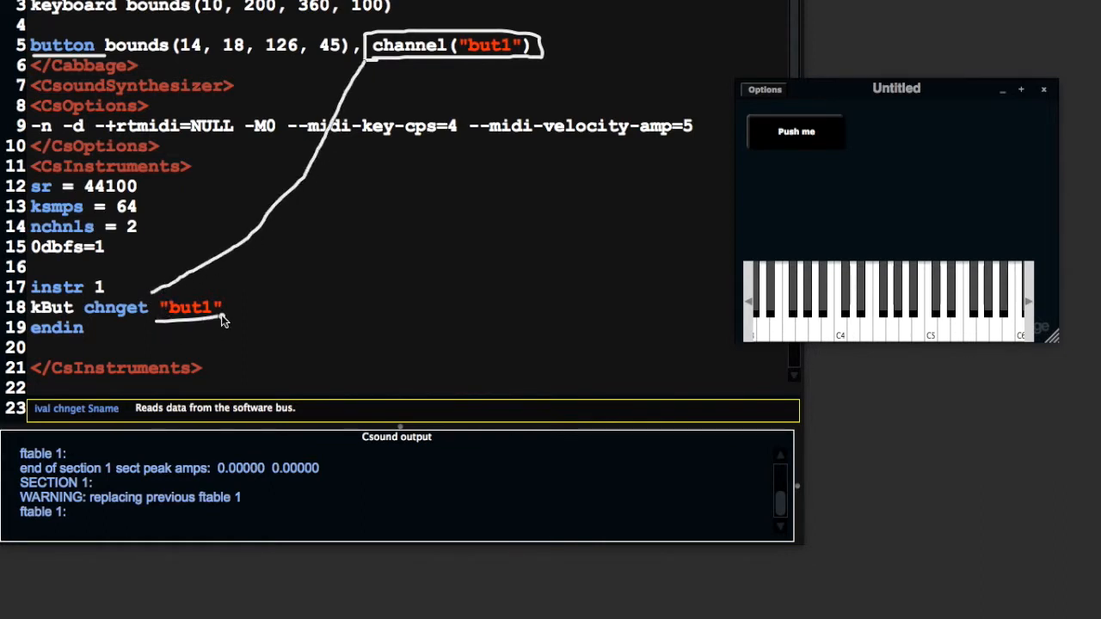
{"action": "mouse_move", "coordinate": [153, 317]}
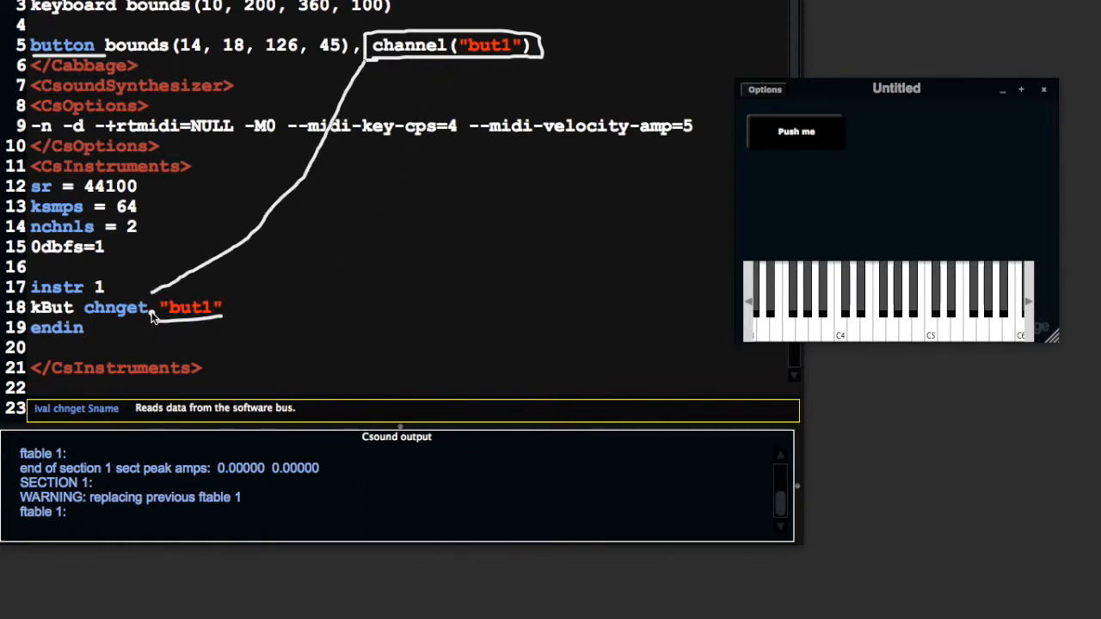
{"action": "mouse_move", "coordinate": [753, 162]}
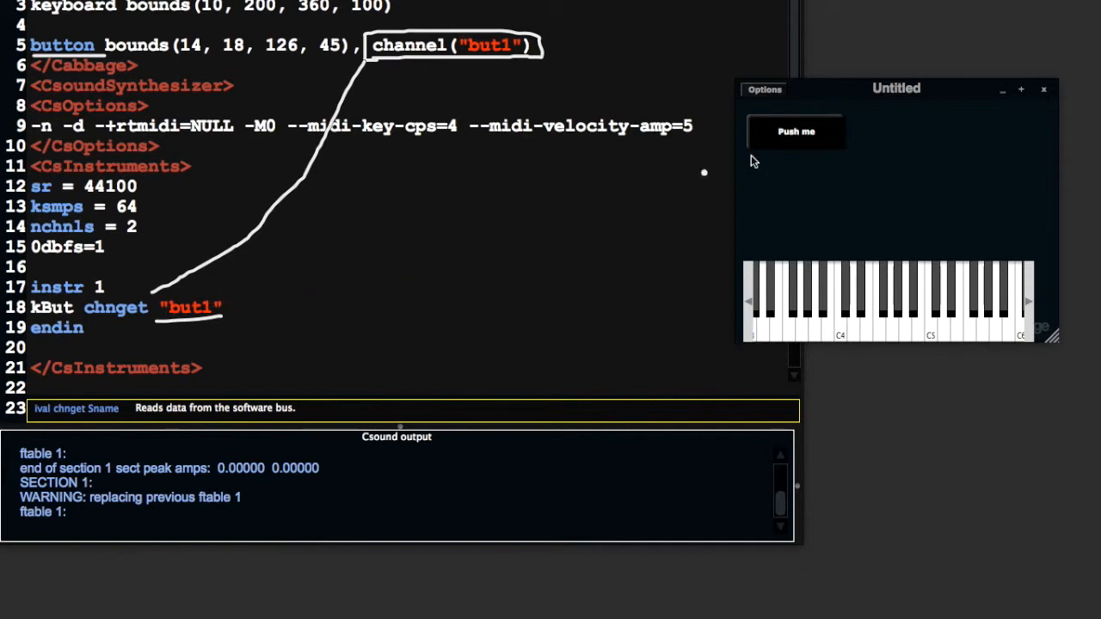
{"action": "mouse_move", "coordinate": [28, 320]}
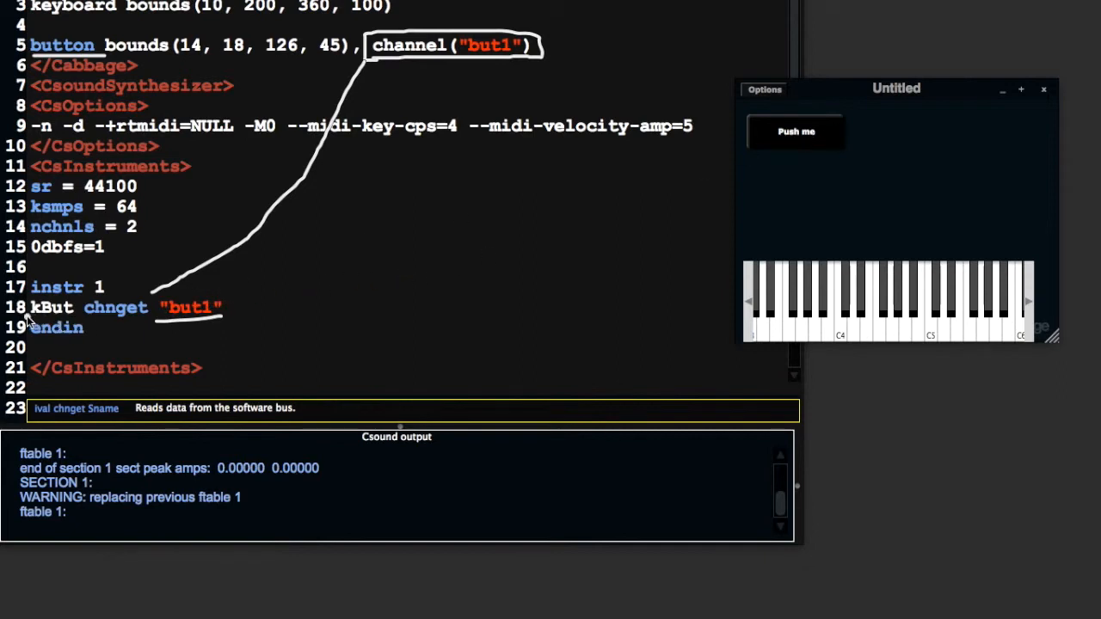
{"action": "double_click", "coordinate": [50, 307]}
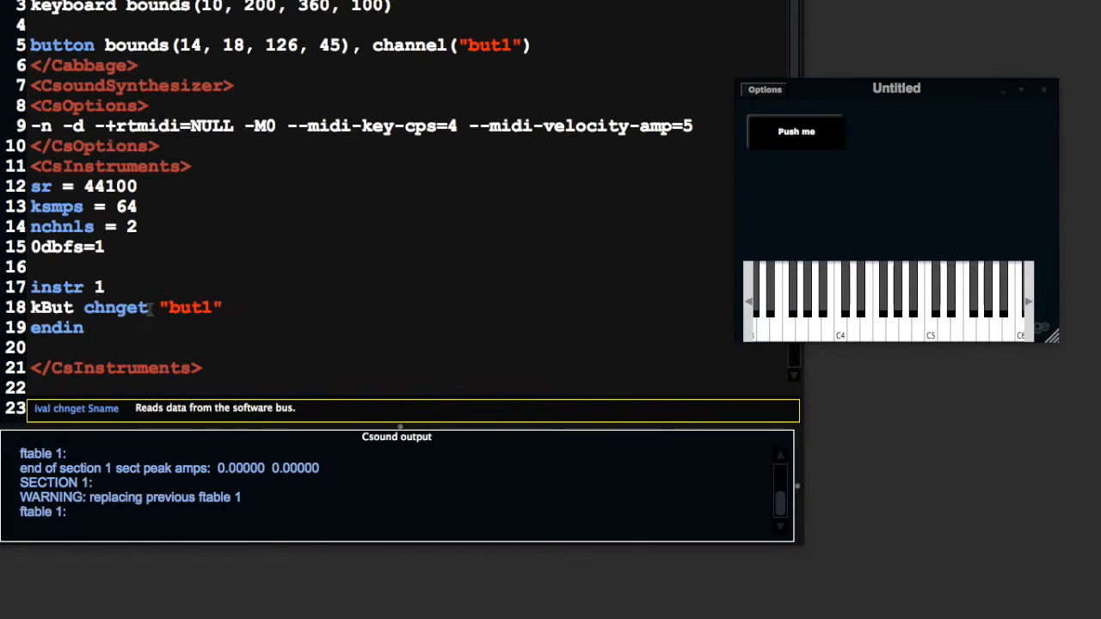
Step: Add a 'printk2 kBut' line after the chnget line and recompile
{"action": "type", "text": "printk2 k"}
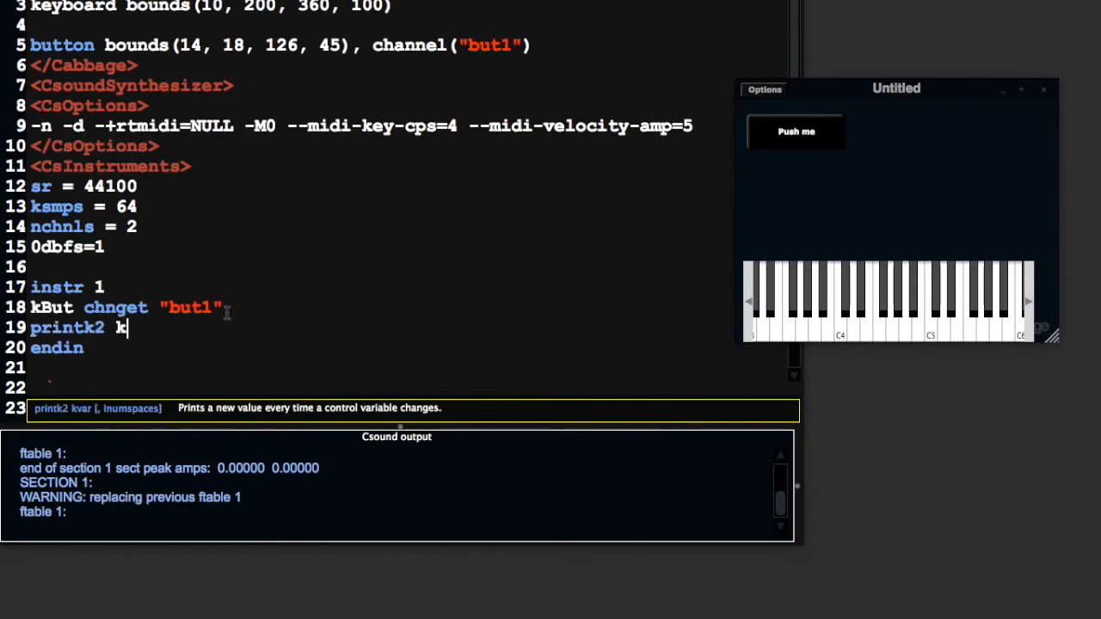
{"action": "type", "text": "But"}
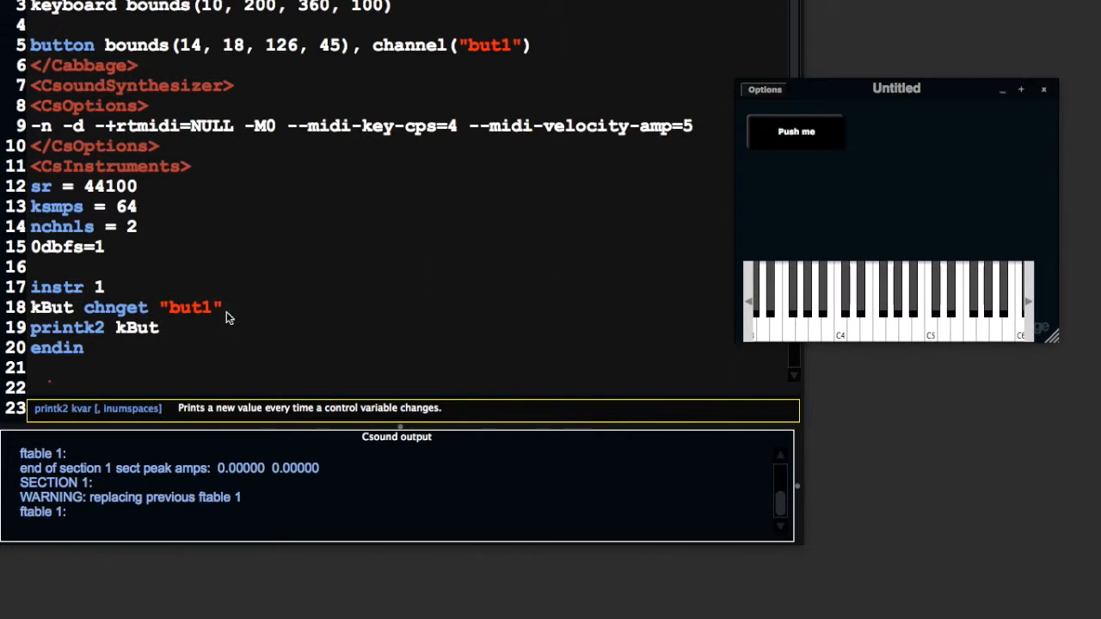
{"action": "left_click", "coordinate": [807, 293]}
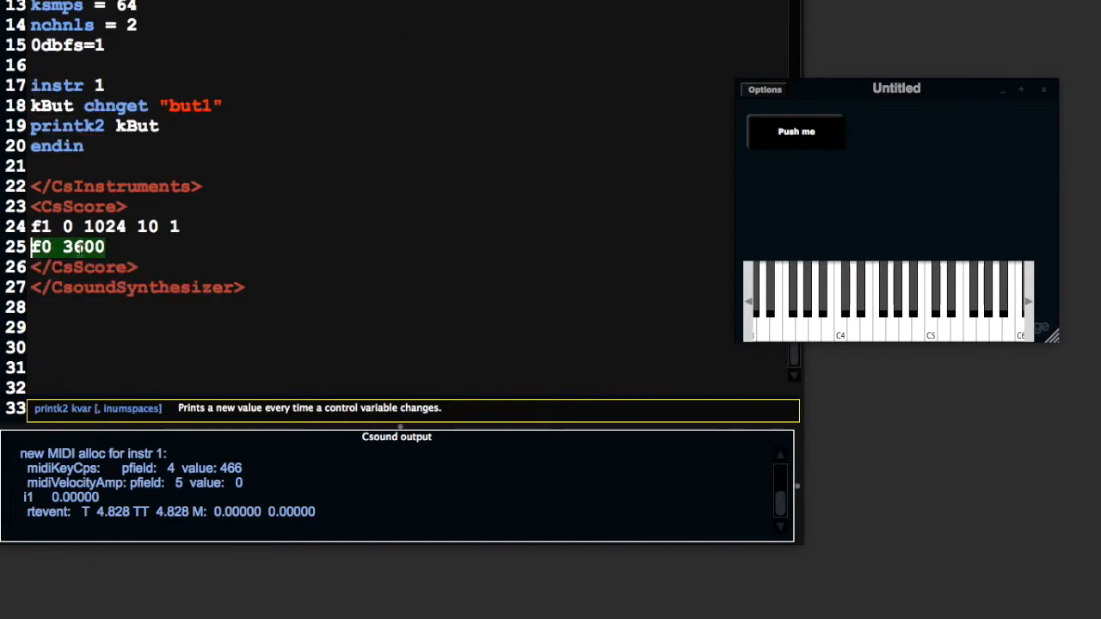
Step: Change the score line to 'i1 0 100', recompile, and press the button once
{"action": "type", "text": "i1"}
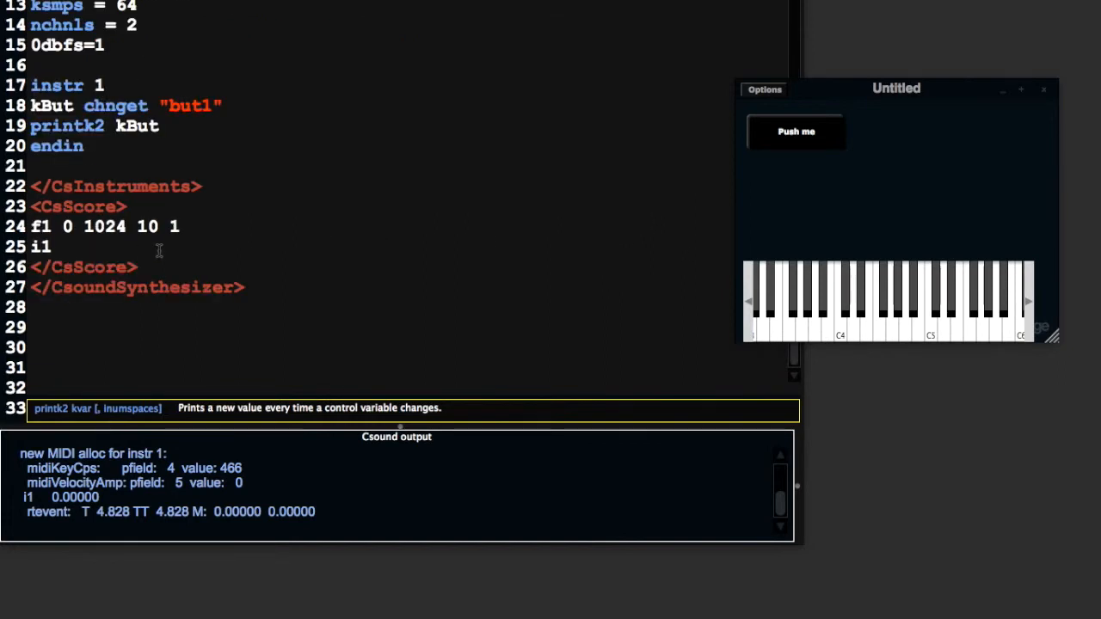
{"action": "type", "text": "0"}
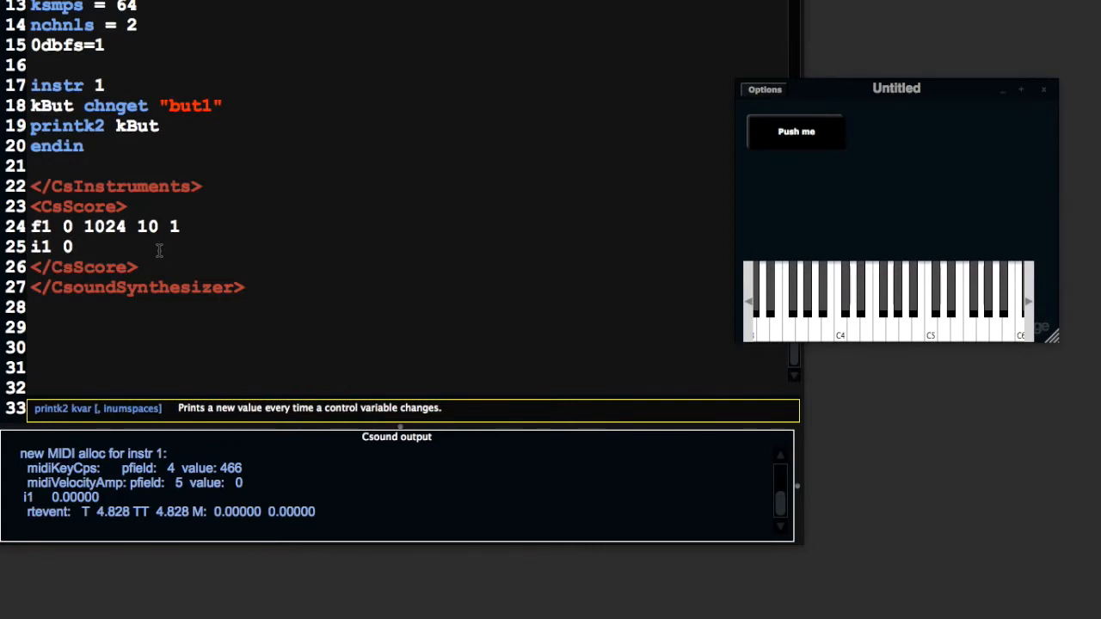
{"action": "type", "text": "100"}
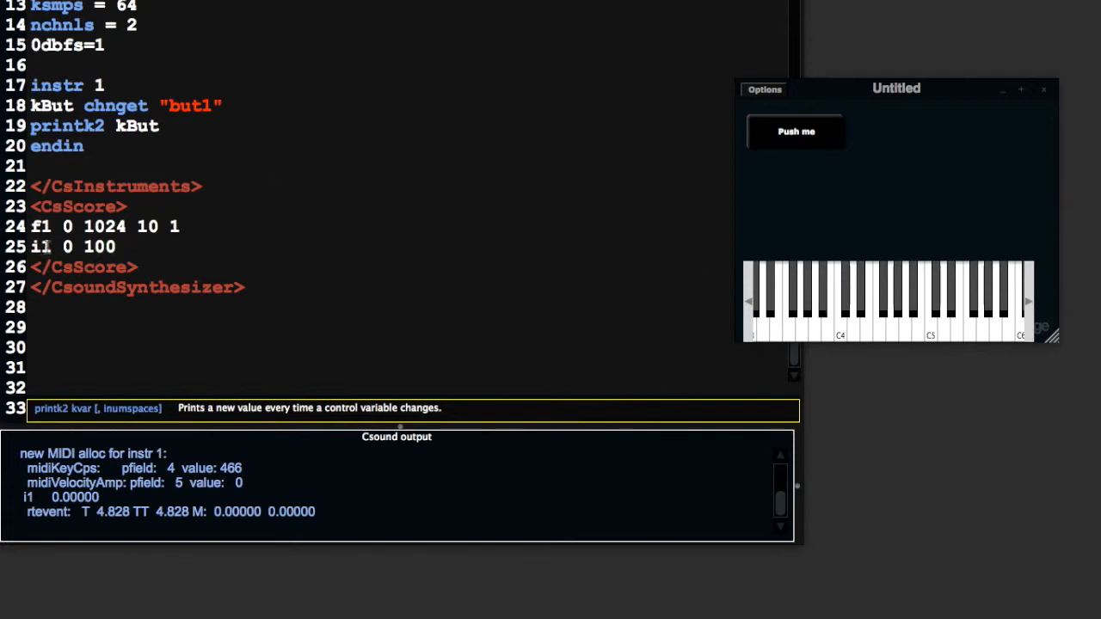
{"action": "left_click", "coordinate": [116, 246]}
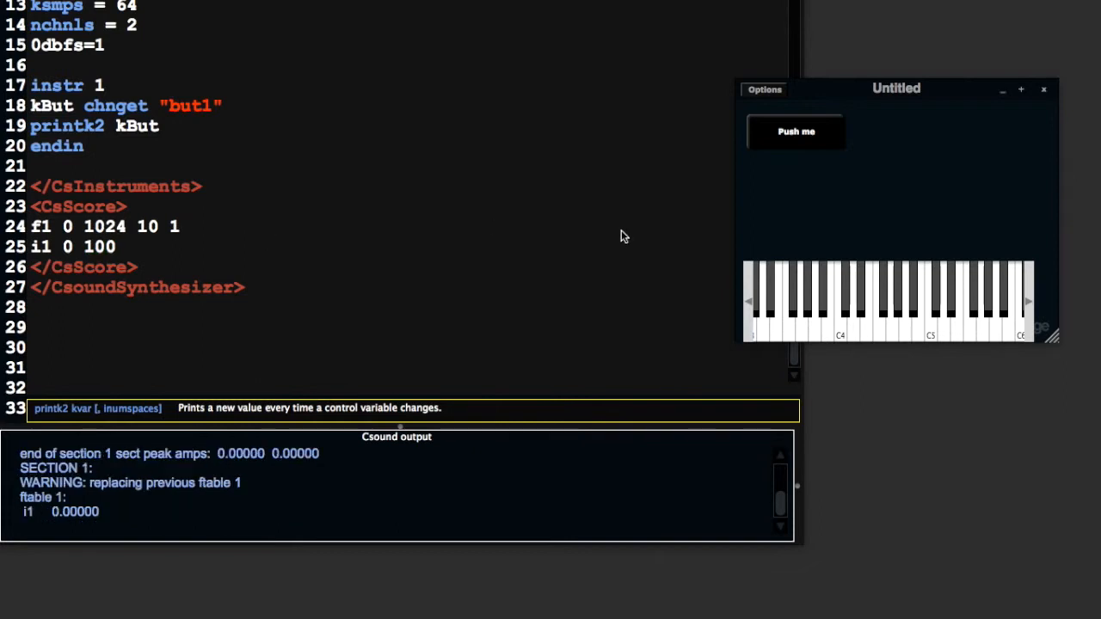
{"action": "left_click", "coordinate": [794, 131]}
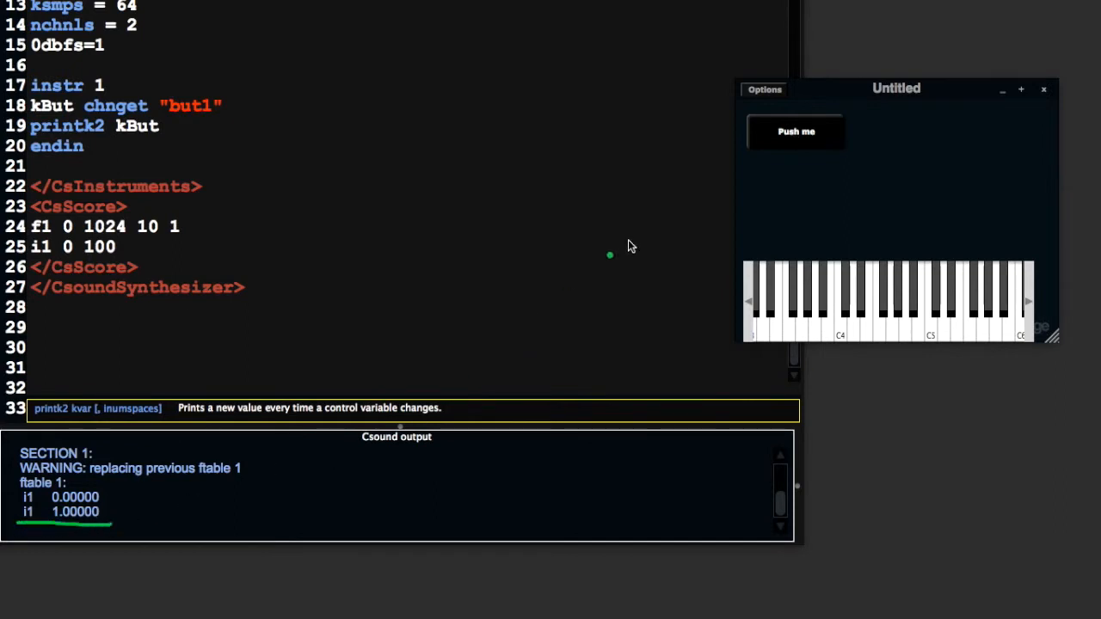
{"action": "mouse_move", "coordinate": [748, 157]}
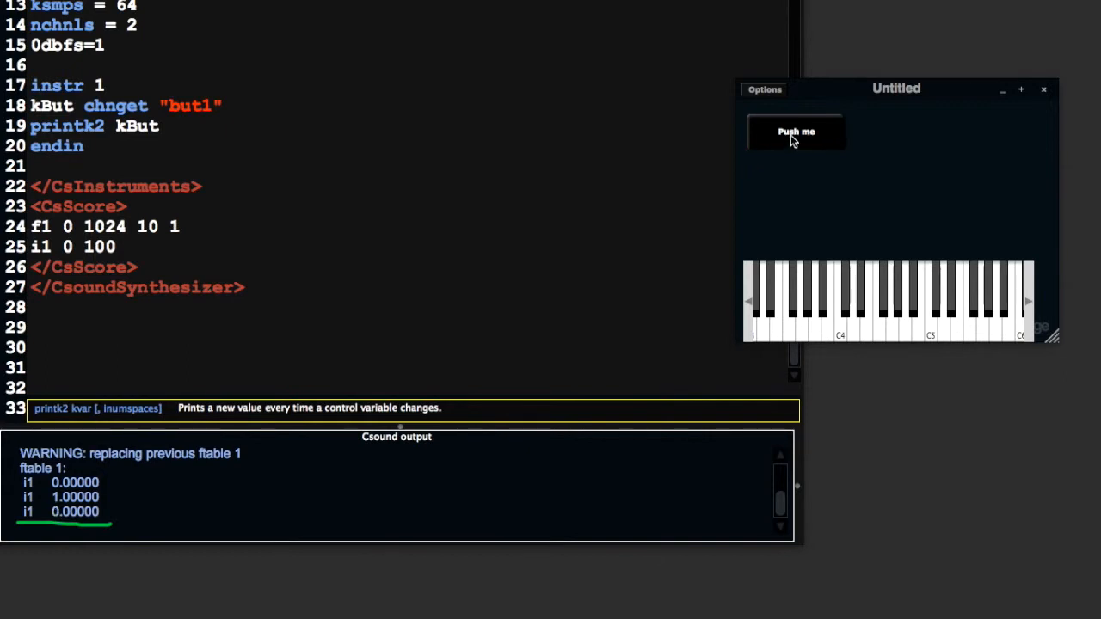
Step: Toggle the Push me button repeatedly, logging alternating 1 and 0 values
{"action": "left_click", "coordinate": [794, 131]}
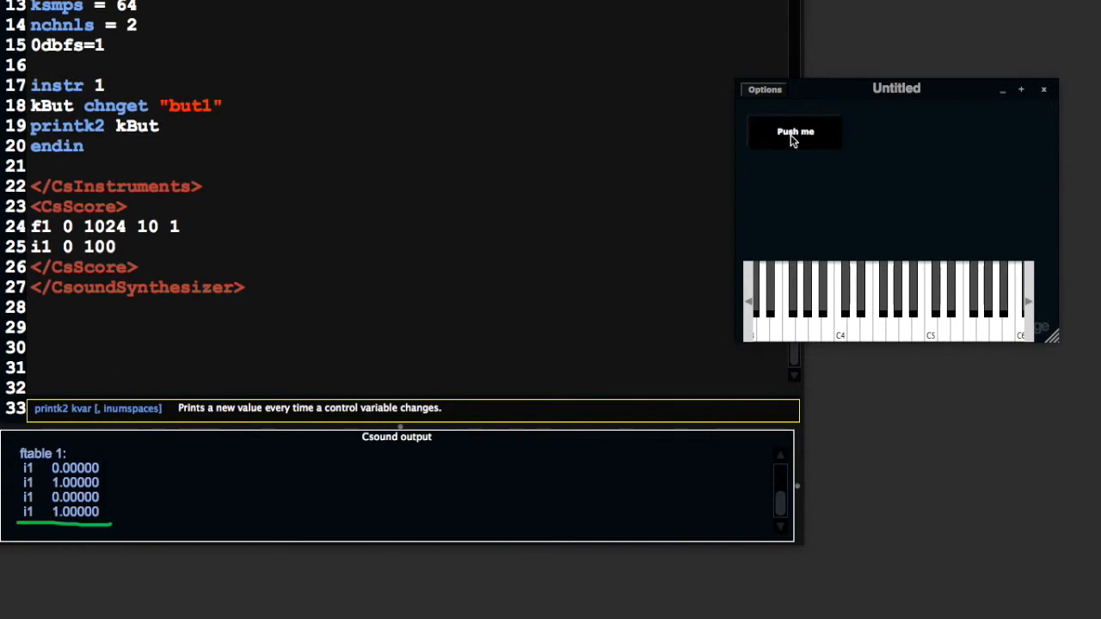
{"action": "left_click", "coordinate": [795, 131]}
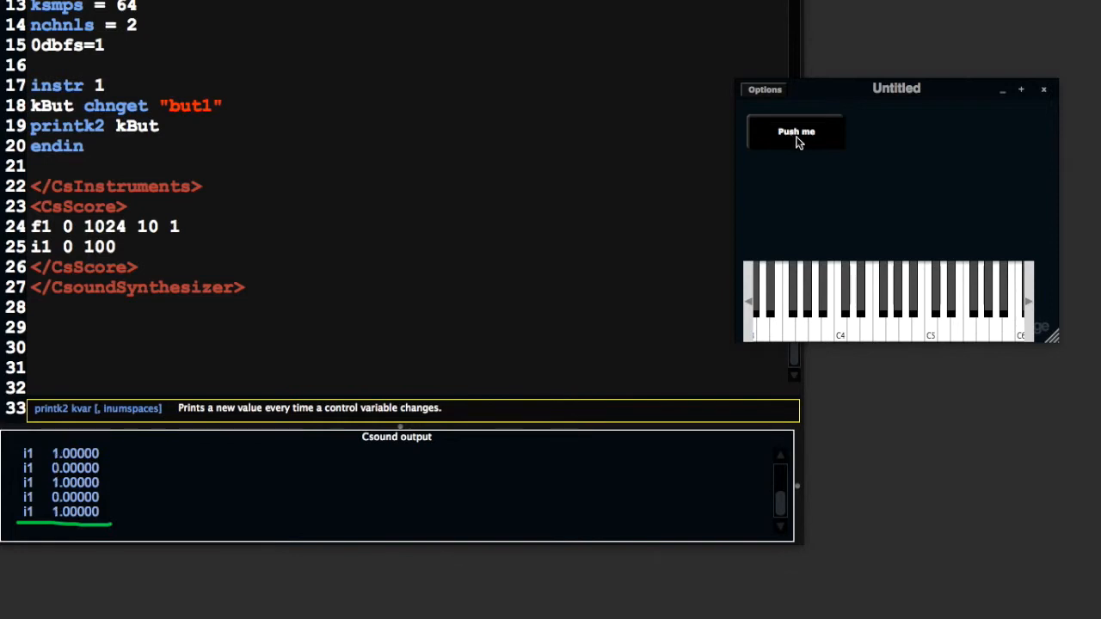
{"action": "left_click", "coordinate": [794, 132]}
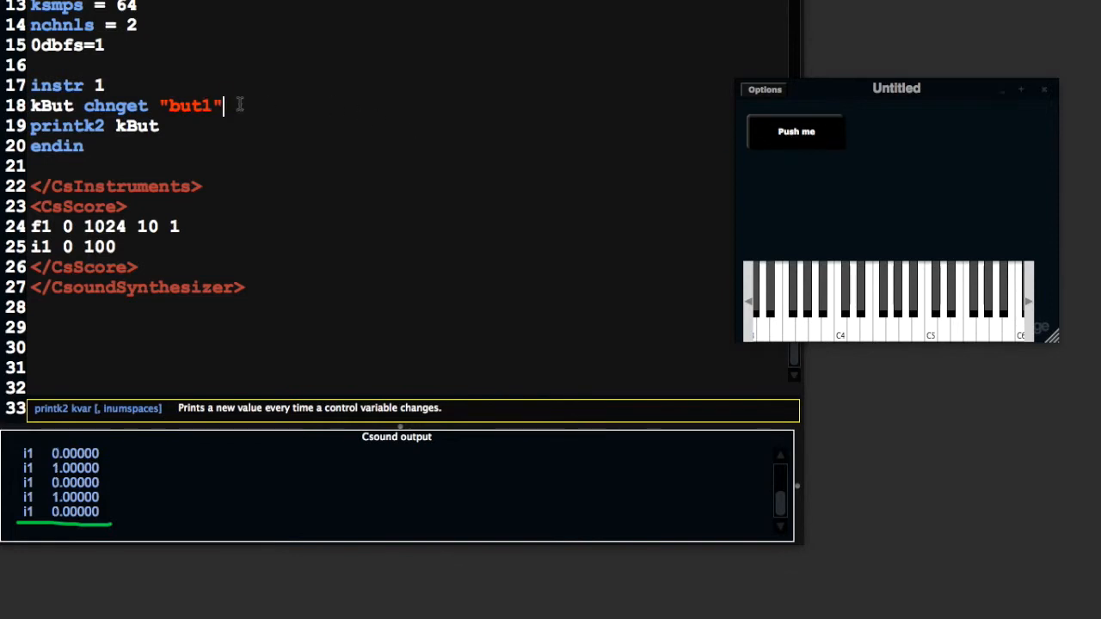
{"action": "triple_click", "coordinate": [94, 126]}
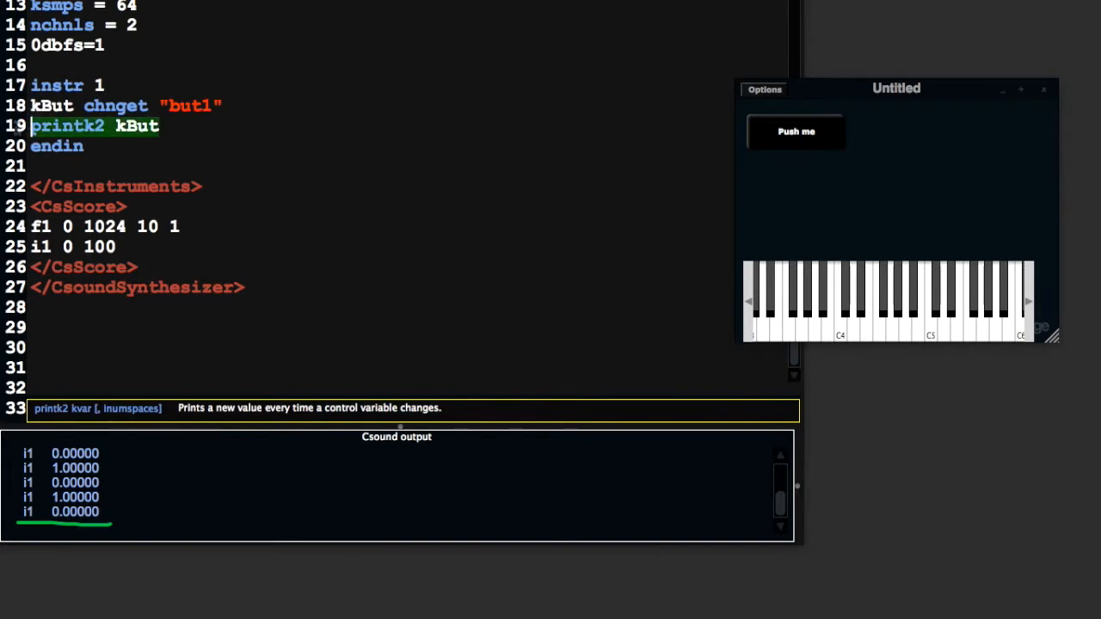
Step: Replace the printk2 line with an 'if changed:k(kBut)==1 then' condition
{"action": "key", "text": "Delete"}
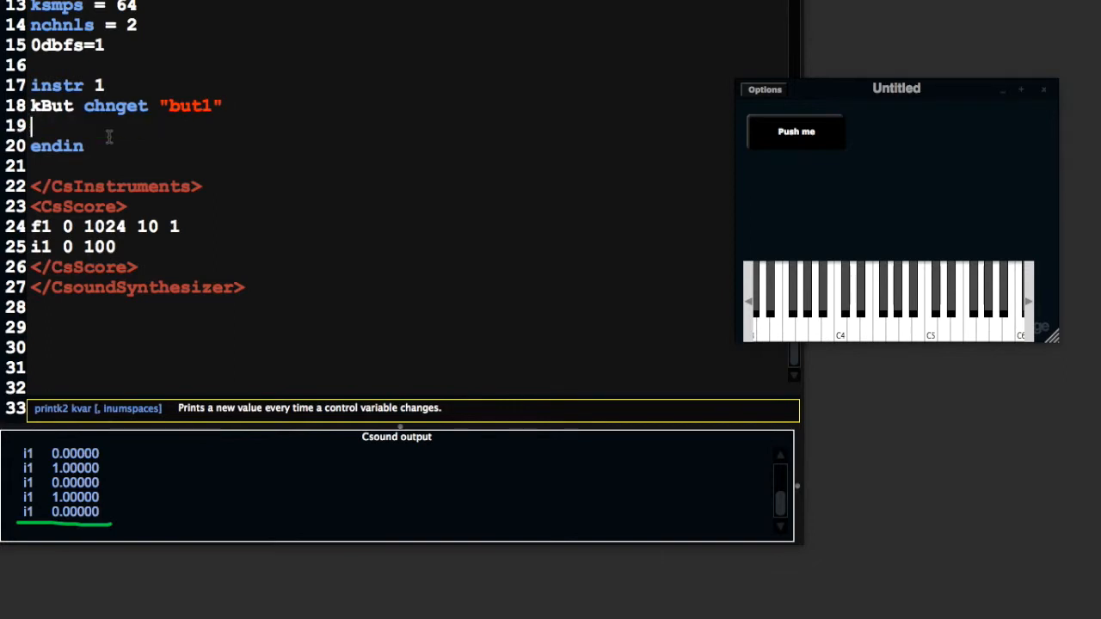
{"action": "type", "text": "if"}
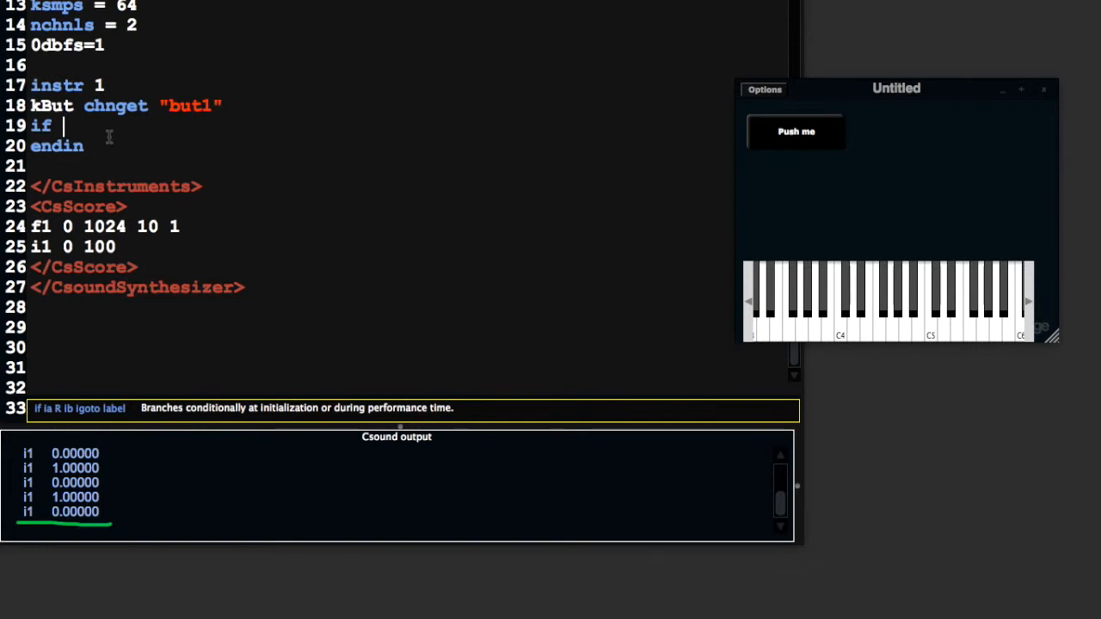
{"action": "type", "text": "changed:k("}
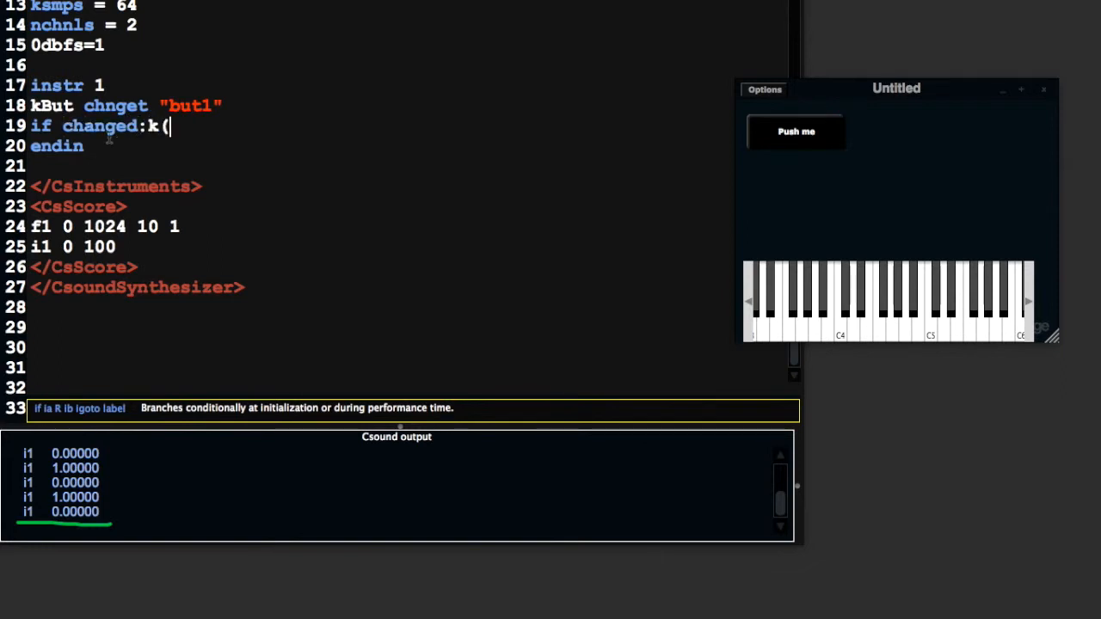
{"action": "type", "text": "kBut"}
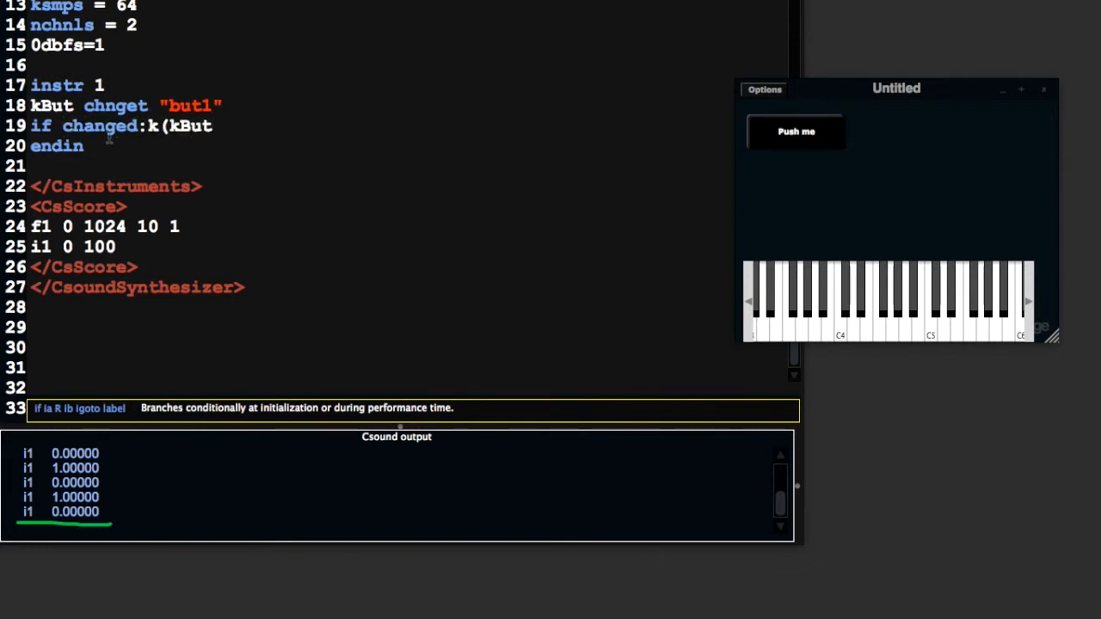
{"action": "type", "text": ")"}
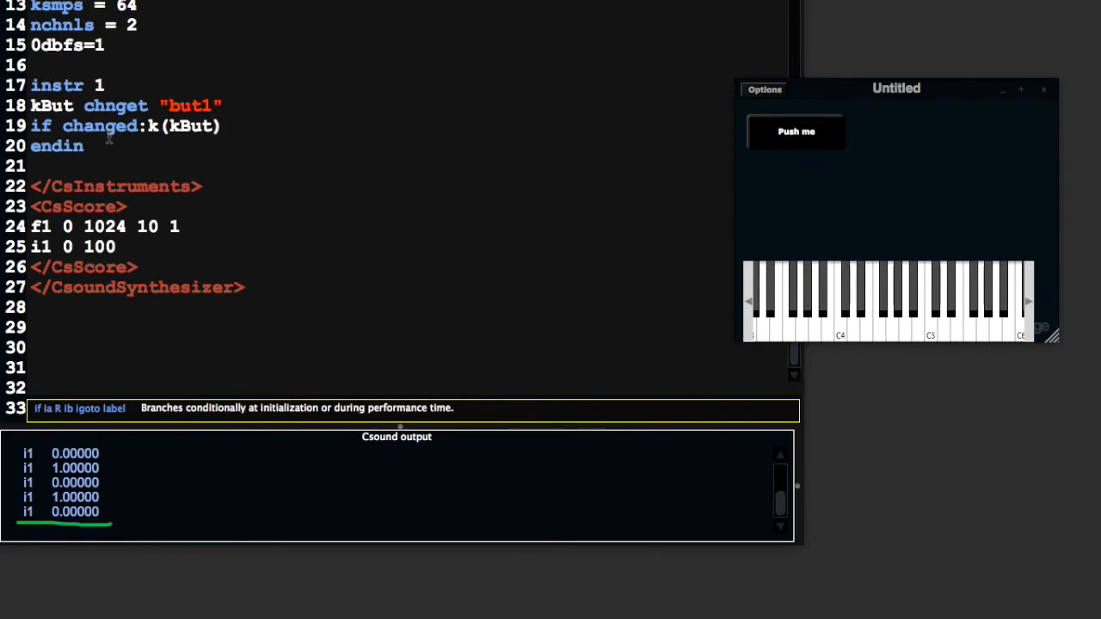
{"action": "type", "text": "="}
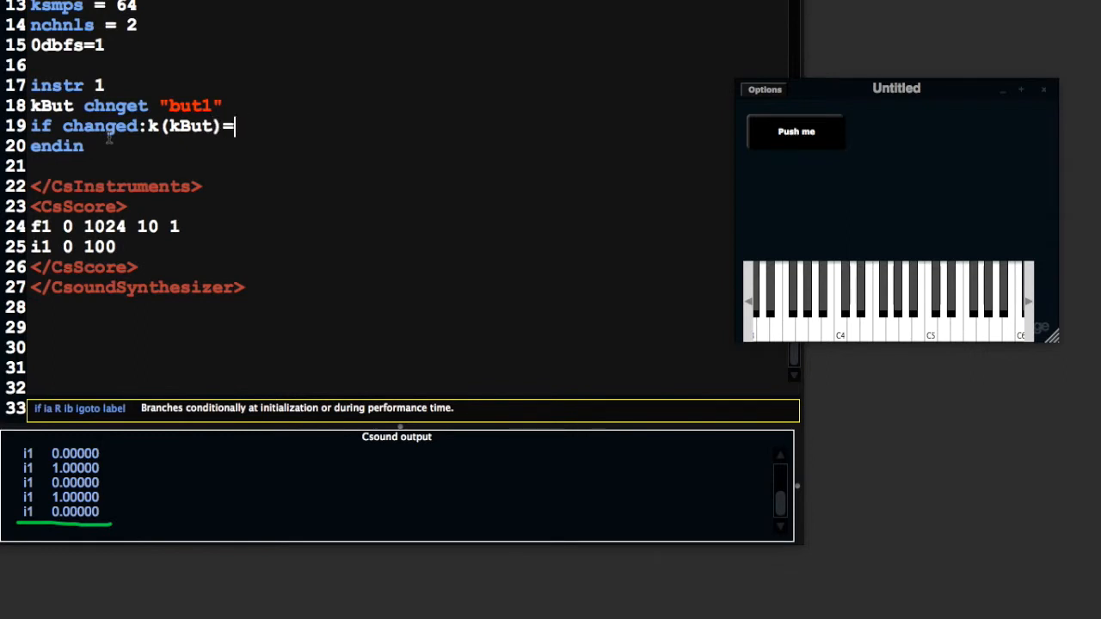
{"action": "type", "text": "=1 then"}
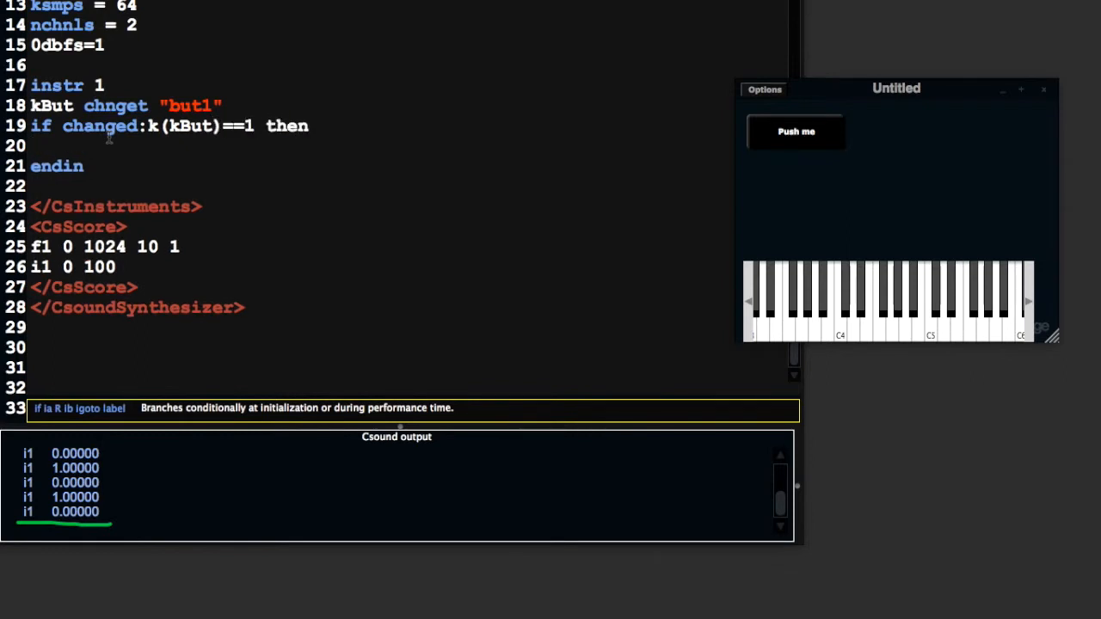
Step: Inside the condition, printks "I'm a button and I feel Ok!" with time 0
{"action": "type", "text": "printks"}
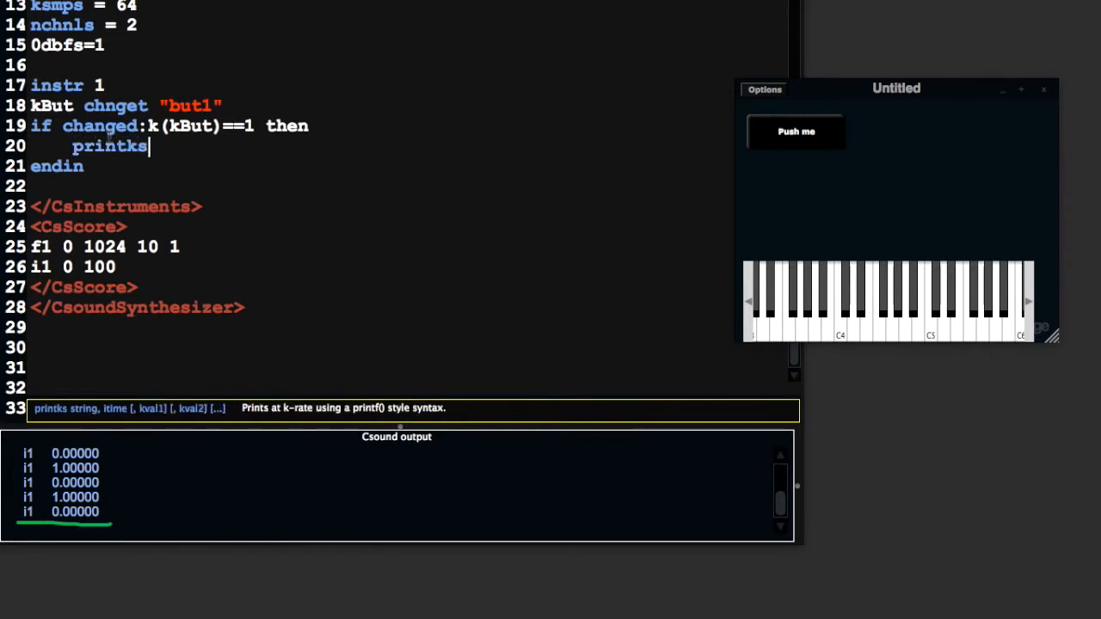
{"action": "type", "text": "\""}
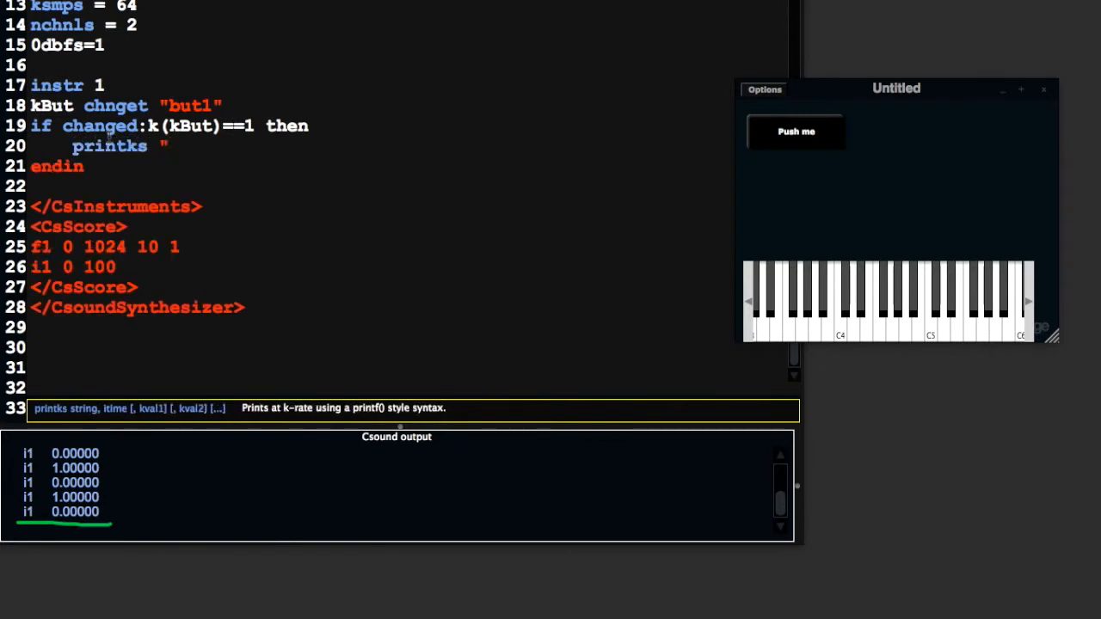
{"action": "type", "text": "I'm a button an"}
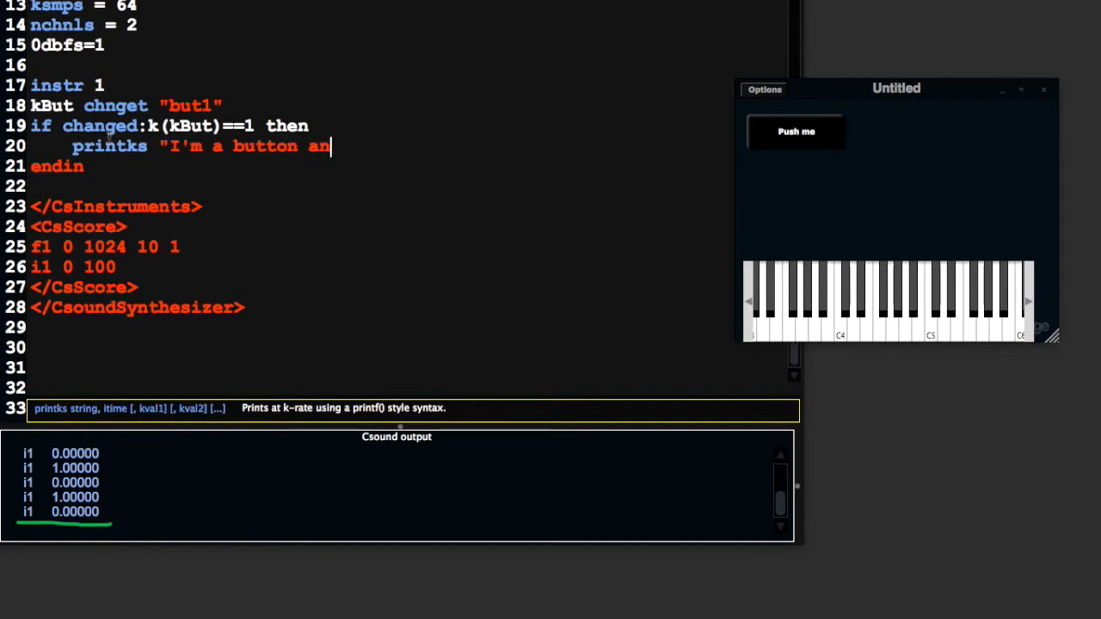
{"action": "type", "text": "d I feel Ok"}
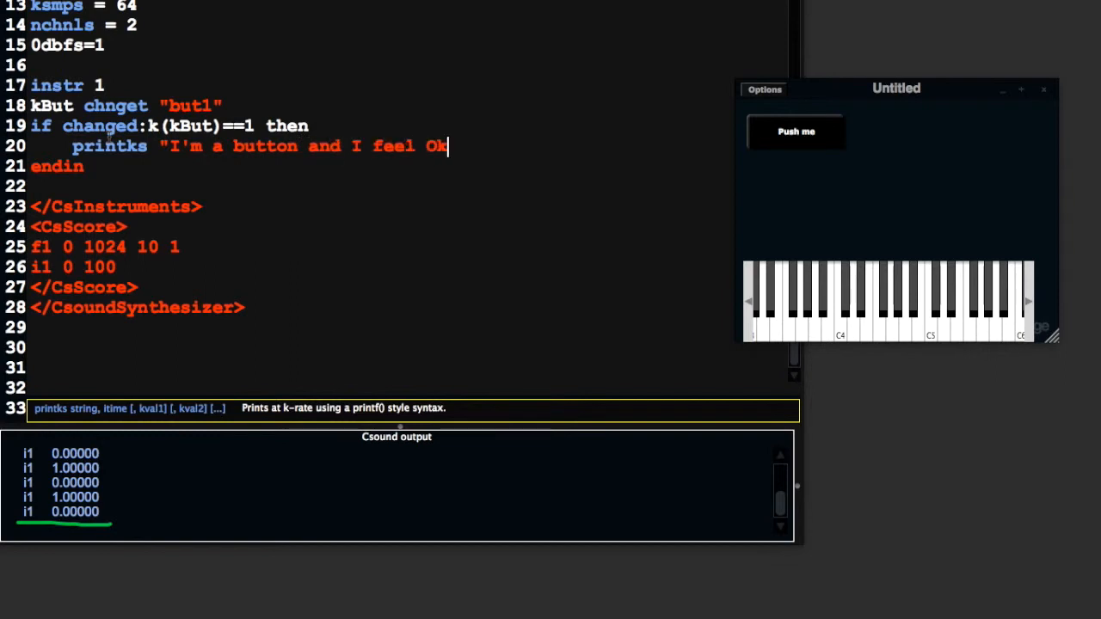
{"action": "type", "text": "!\""}
{"action": "type", "text": "endif"}
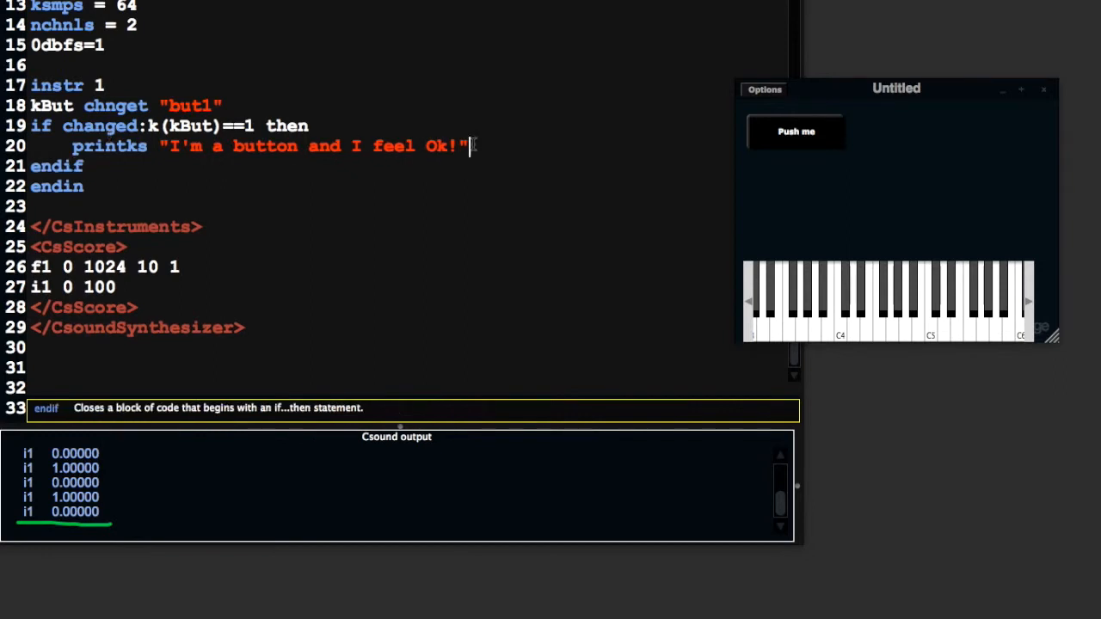
{"action": "type", "text": ", 0"}
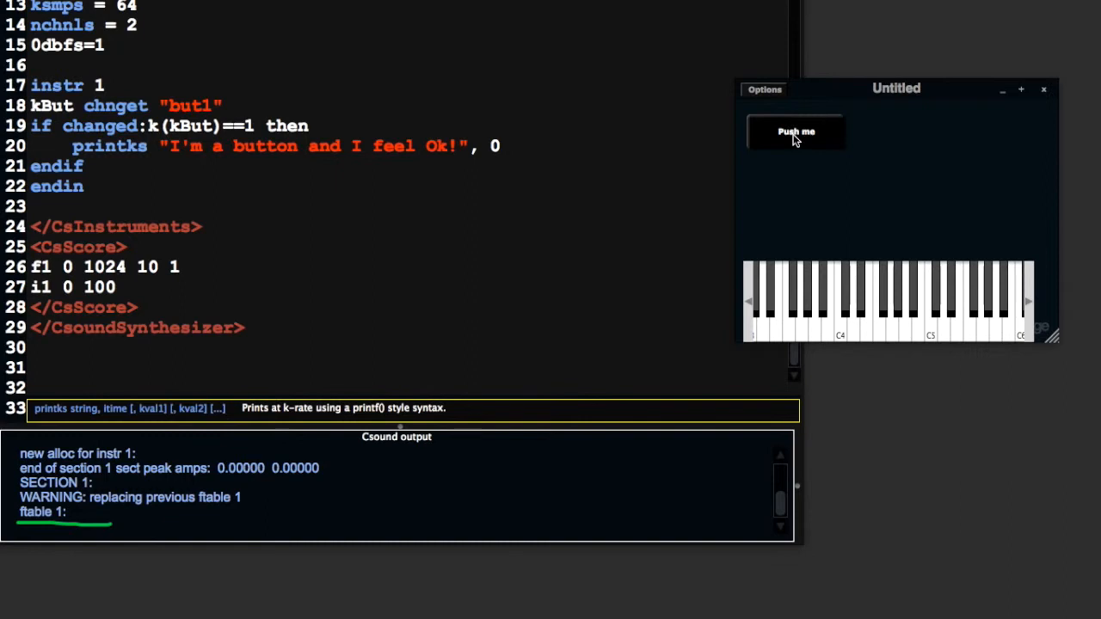
Step: Add \n to the printks message and press Push me repeatedly to confirm separate lines
{"action": "left_click", "coordinate": [795, 132]}
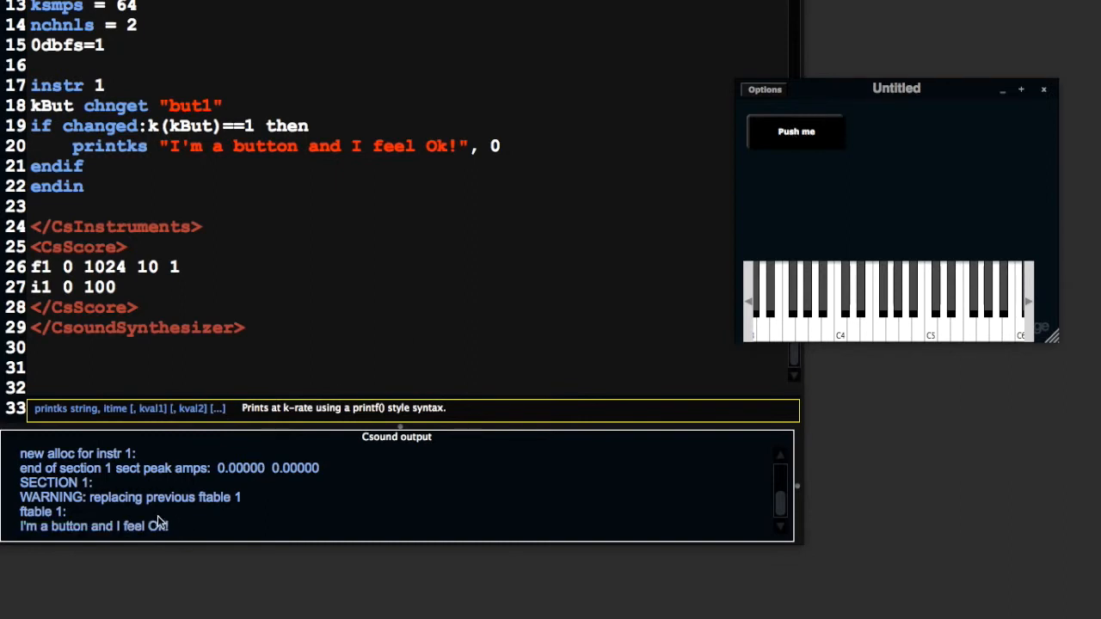
{"action": "left_click", "coordinate": [795, 131]}
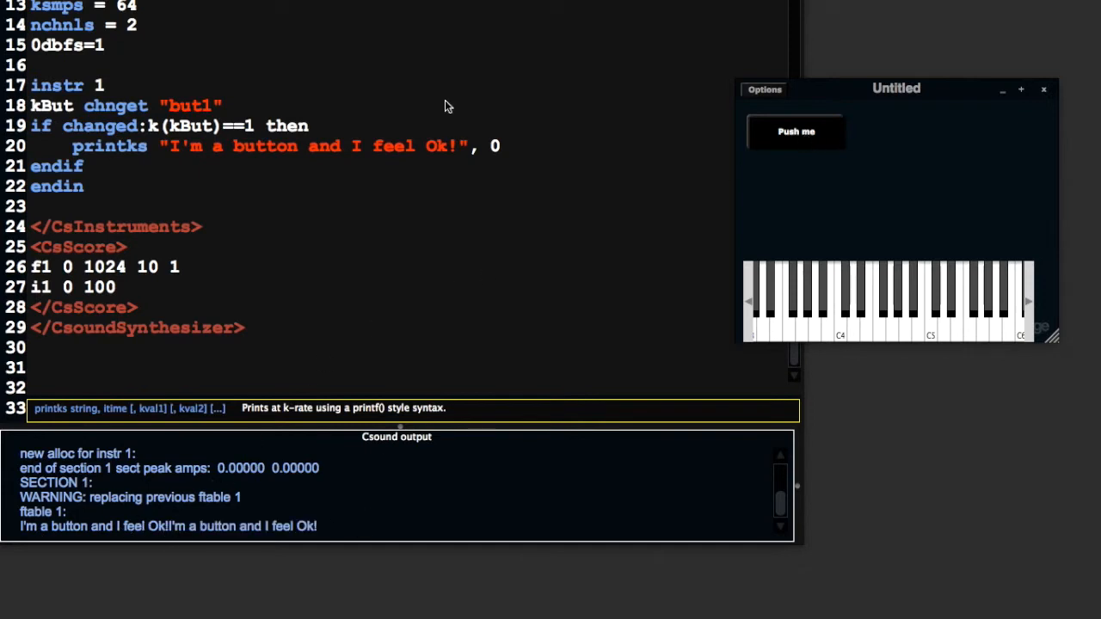
{"action": "type", "text": "`n"}
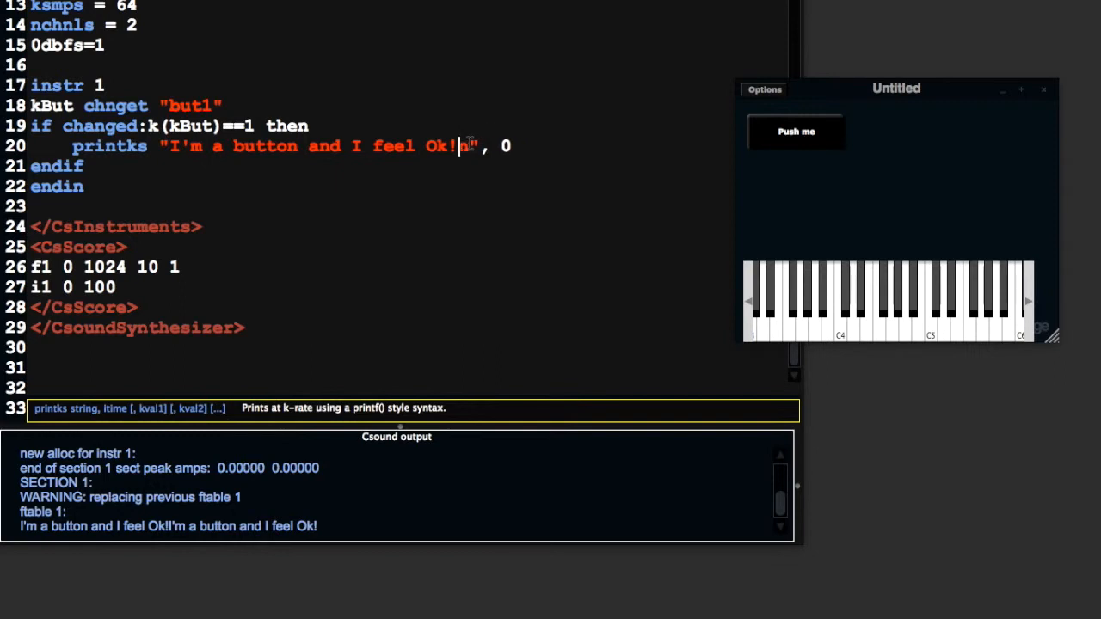
{"action": "type", "text": "\\"}
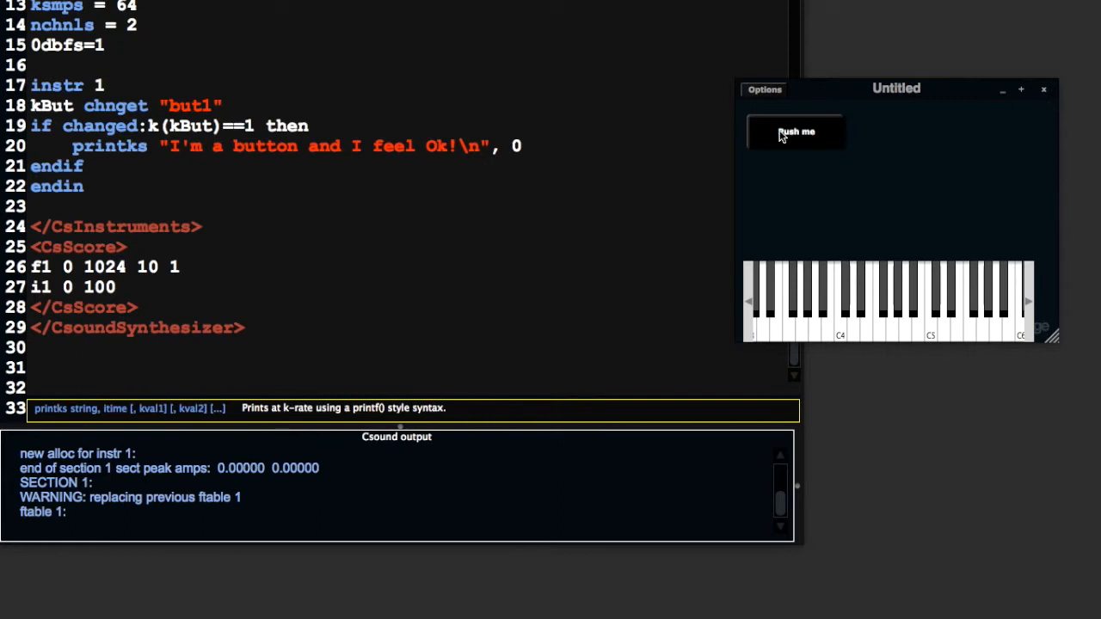
{"action": "left_click", "coordinate": [794, 132]}
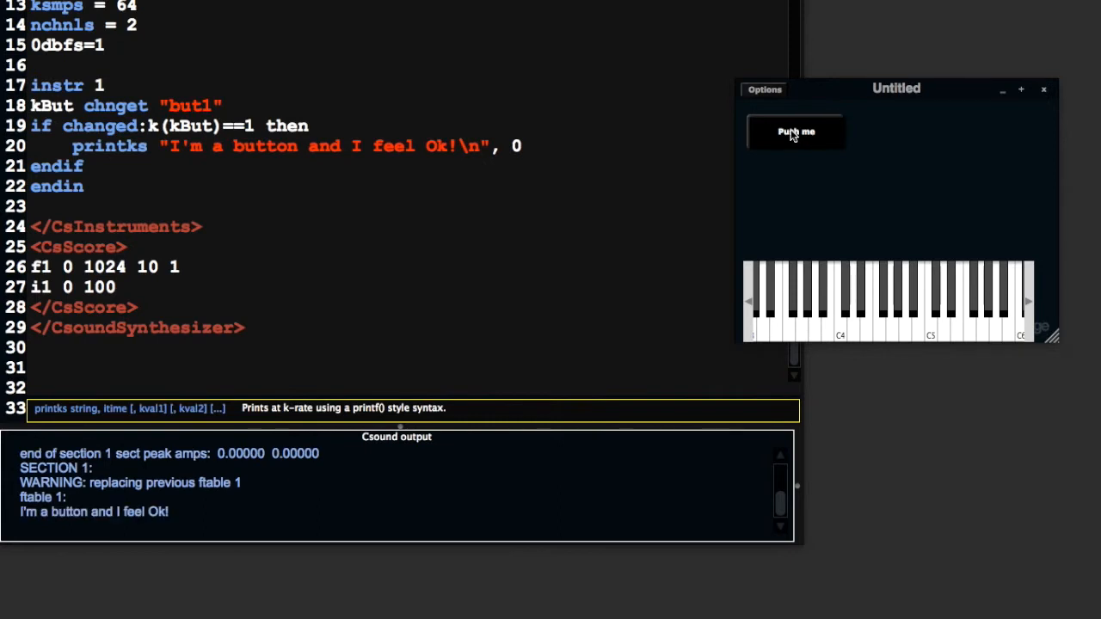
{"action": "left_click", "coordinate": [794, 132]}
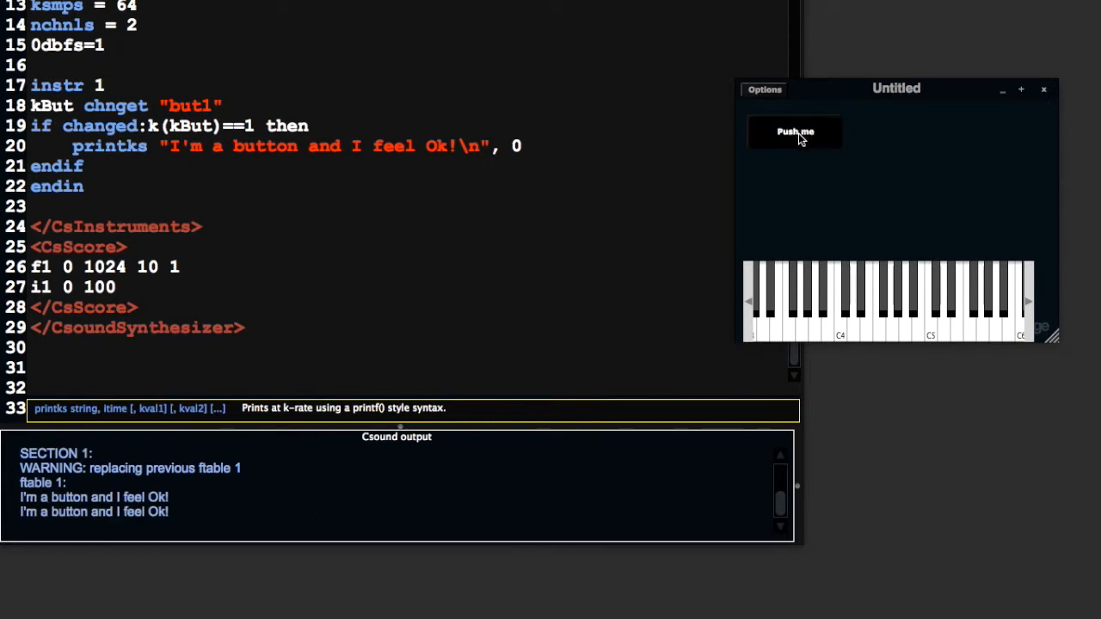
{"action": "left_click", "coordinate": [795, 131]}
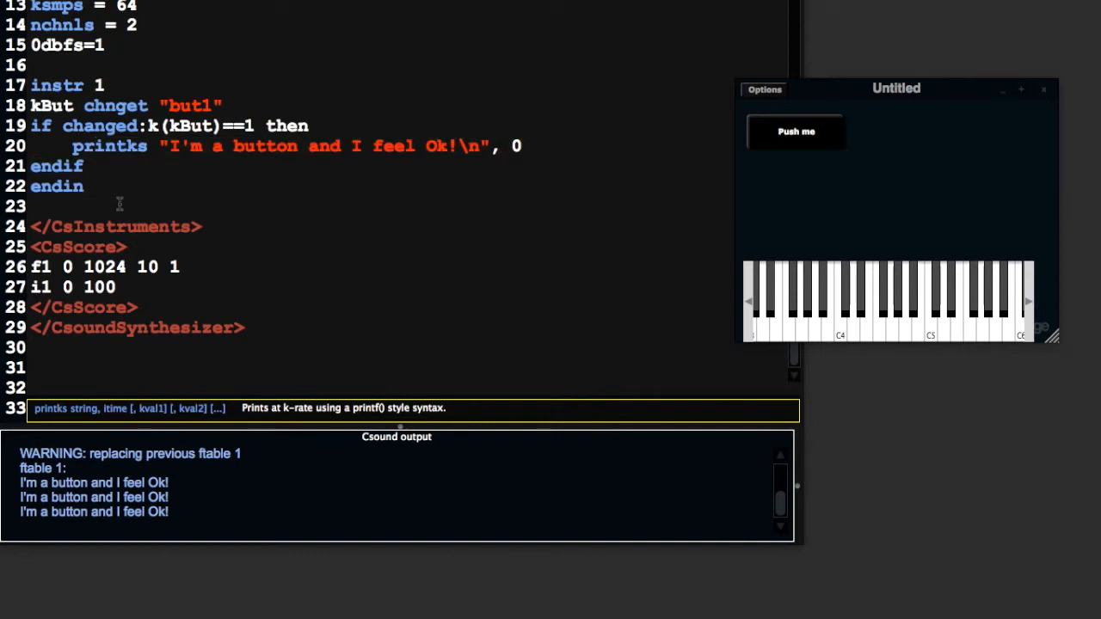
Step: Create instr 2 with an 'a1 expon 1, p3, 0.001' decaying envelope
{"action": "type", "text": "instr 2"}
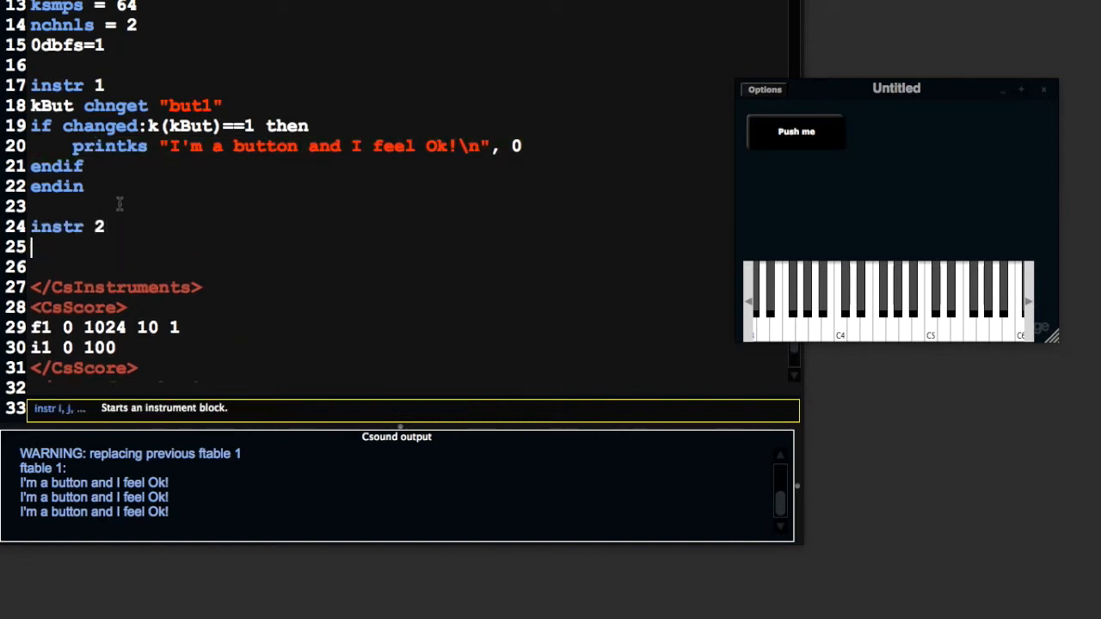
{"action": "type", "text": "endin"}
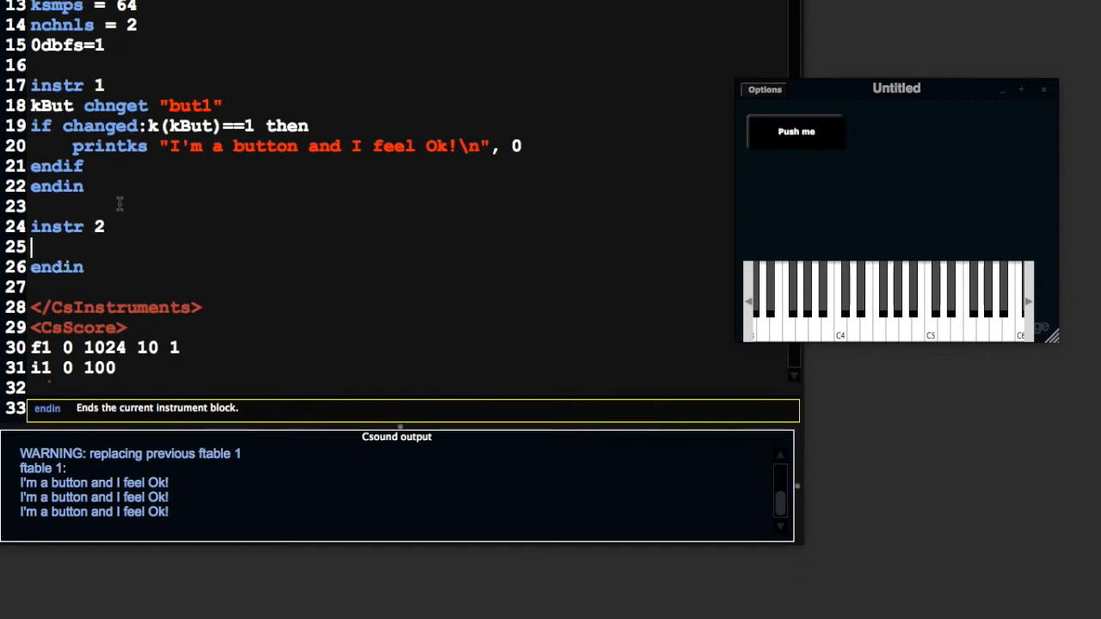
{"action": "type", "text": "a1 expon"}
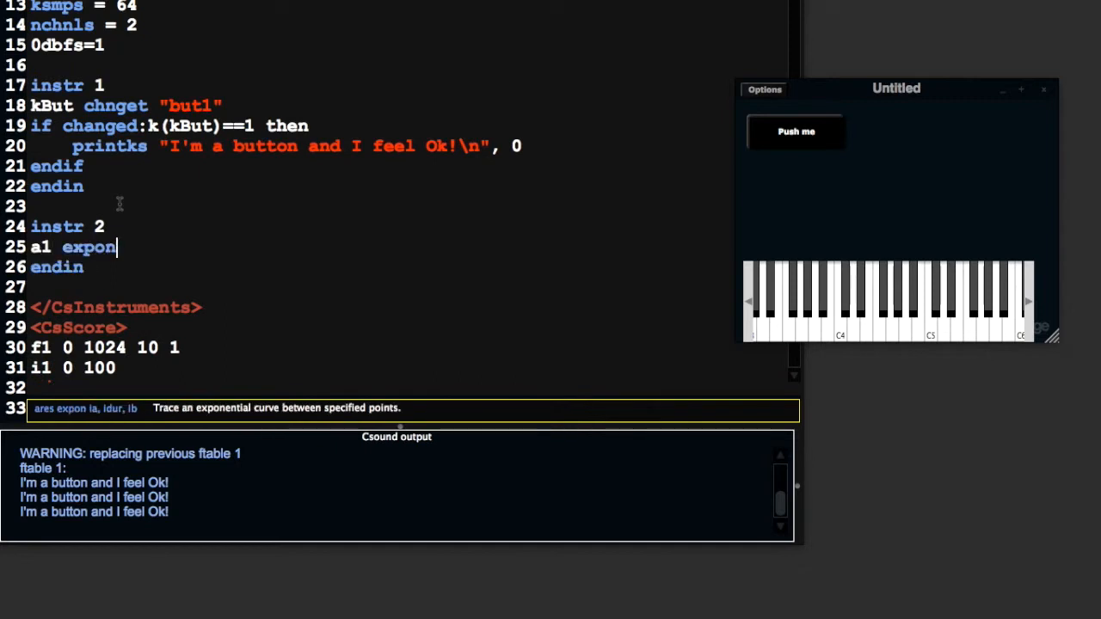
{"action": "type", "text": "1, p3, 0.001"}
{"action": "type", "text": "a"}
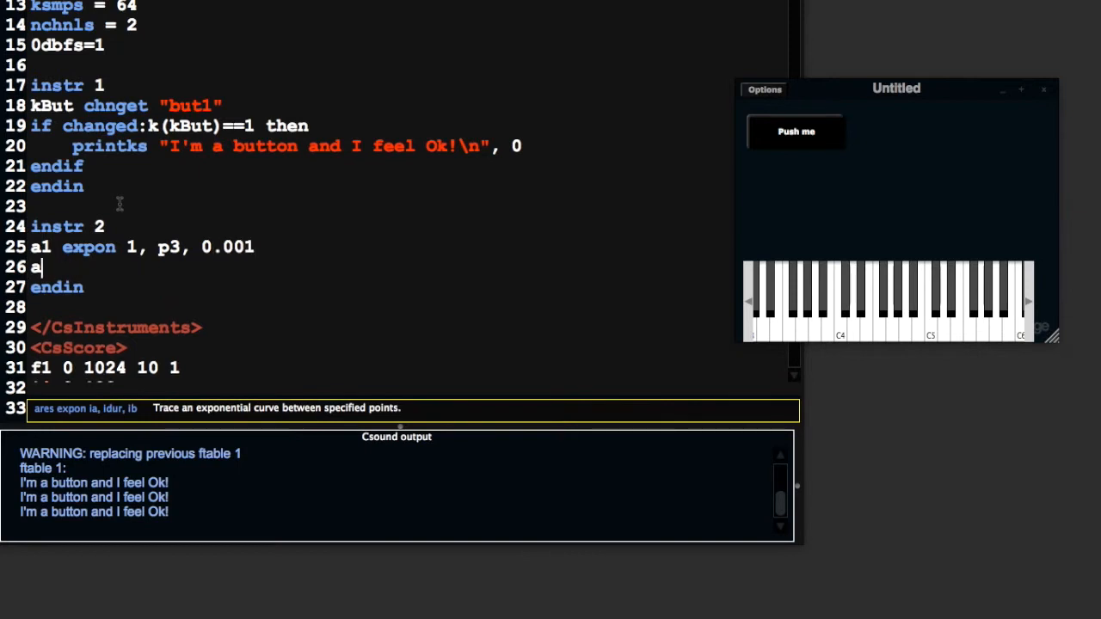
Step: Add a 400 Hz oscili scaled by a1 and send it to both channels with outs
{"action": "type", "text": "2 oscili"}
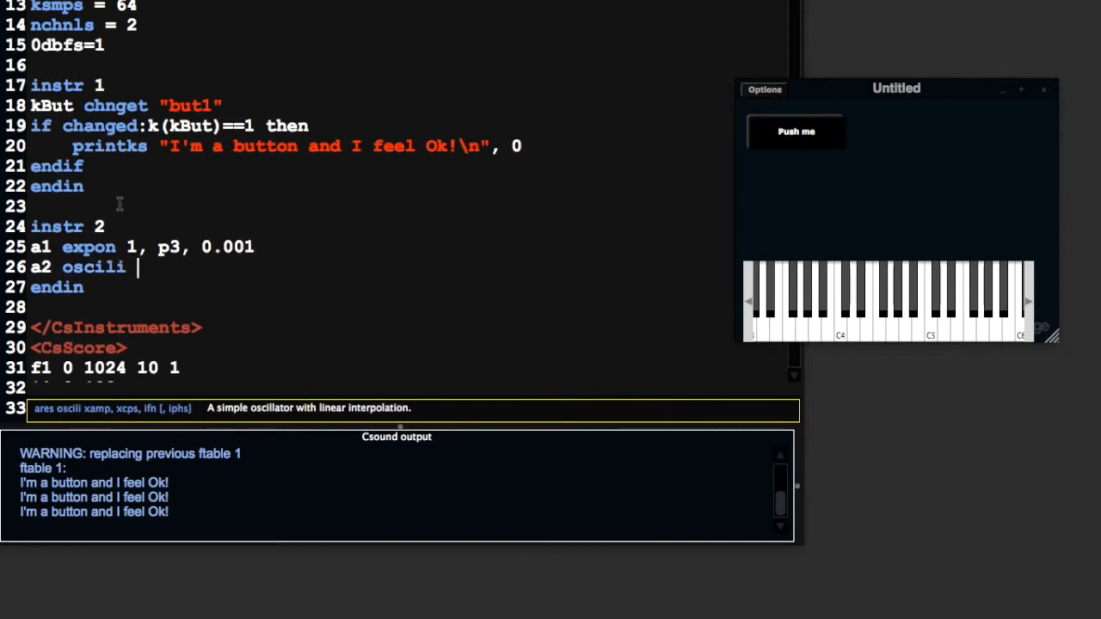
{"action": "type", "text": "a1,"}
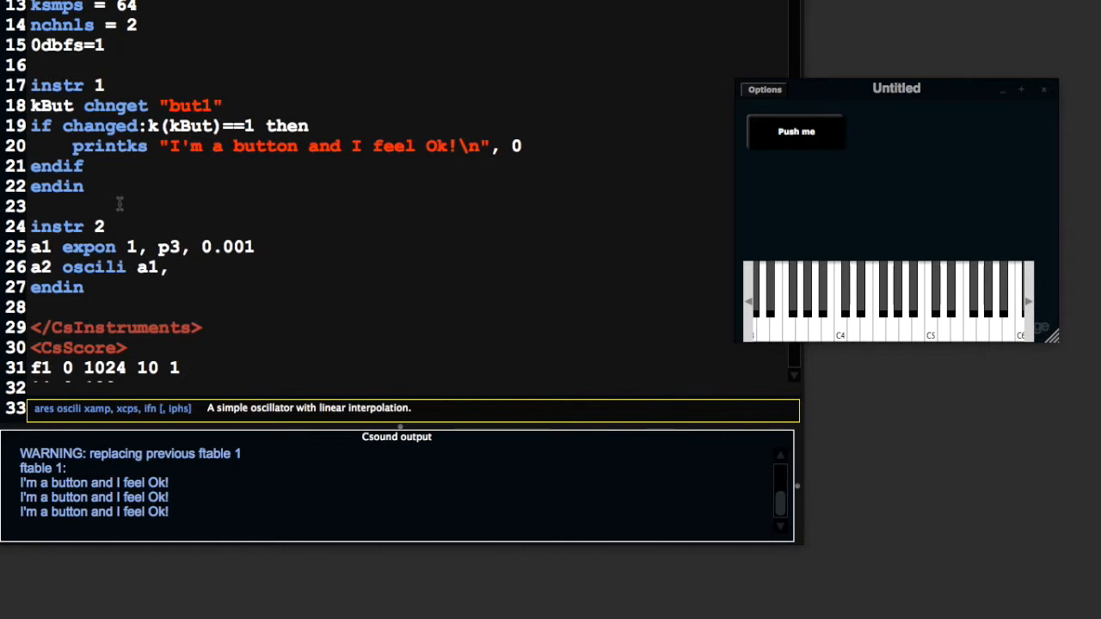
{"action": "left_click", "coordinate": [181, 268]}
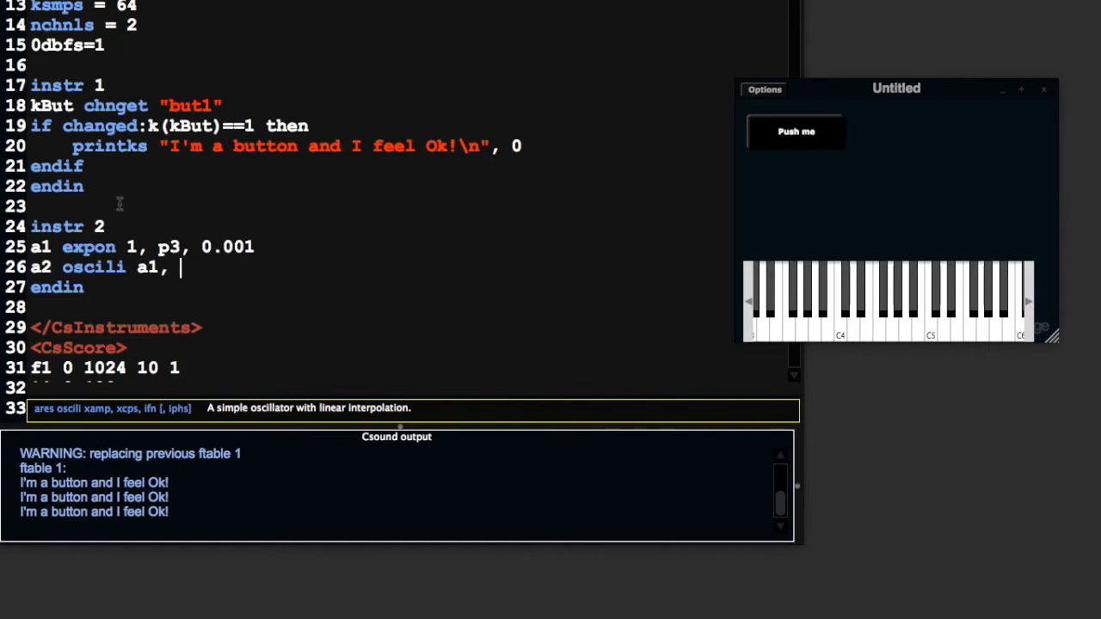
{"action": "type", "text": "400,"}
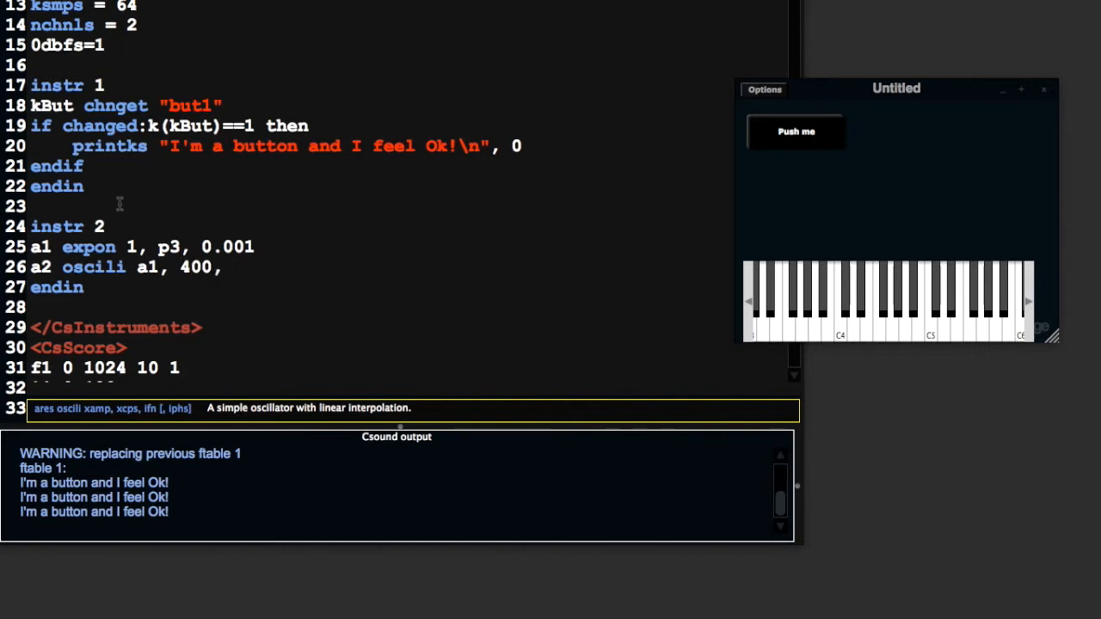
{"action": "type", "text": "outs a"}
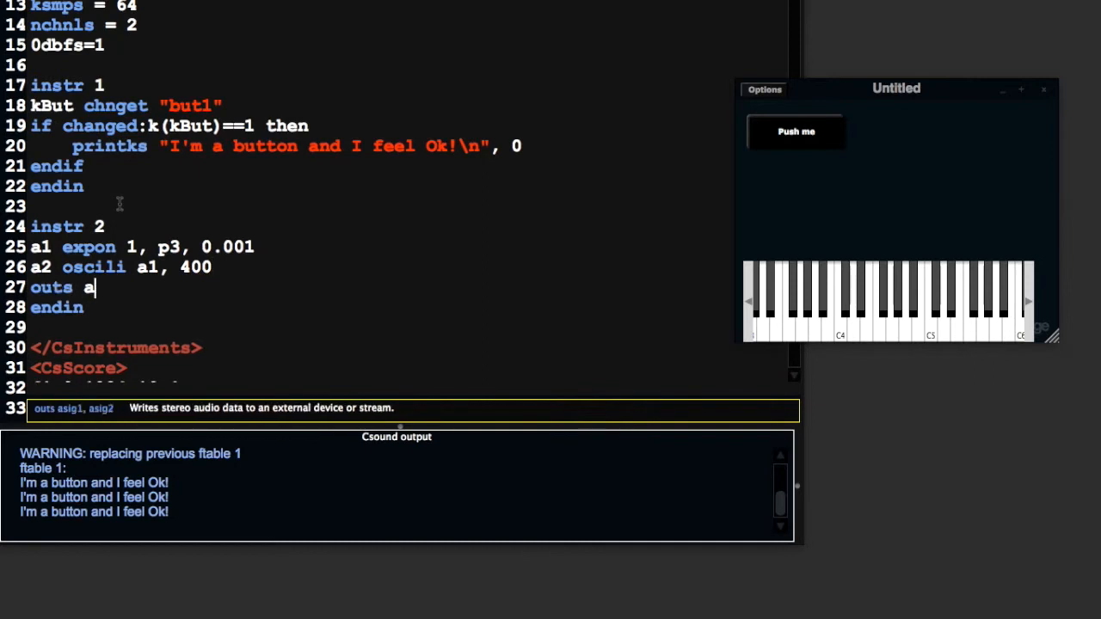
{"action": "type", "text": "1, a2"}
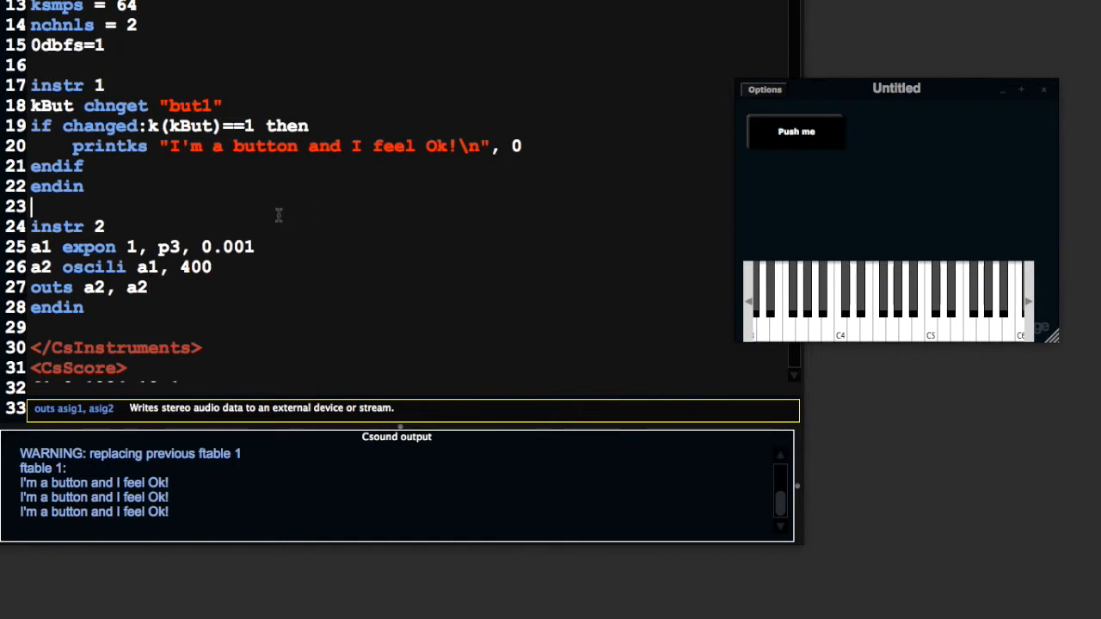
{"action": "scroll", "scroll_direction": "down", "scroll_amount": 3}
{"action": "type", "text": "event"}
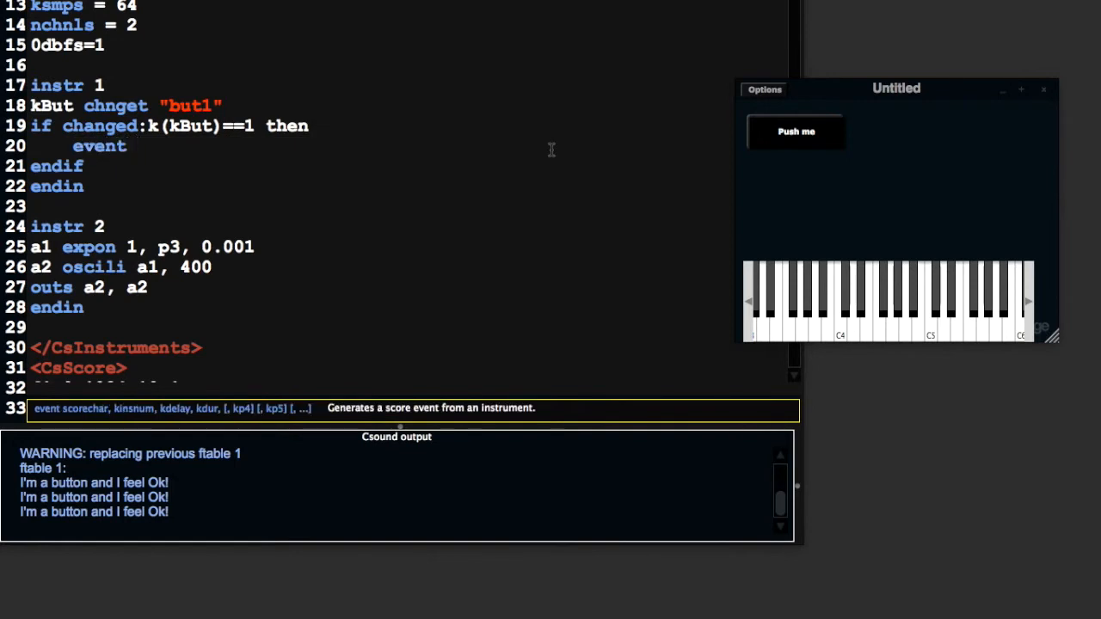
Step: Replace instr 1's printks line with event "i", 2, 0, 3 and recompile
{"action": "type", "text": "\"i\""}
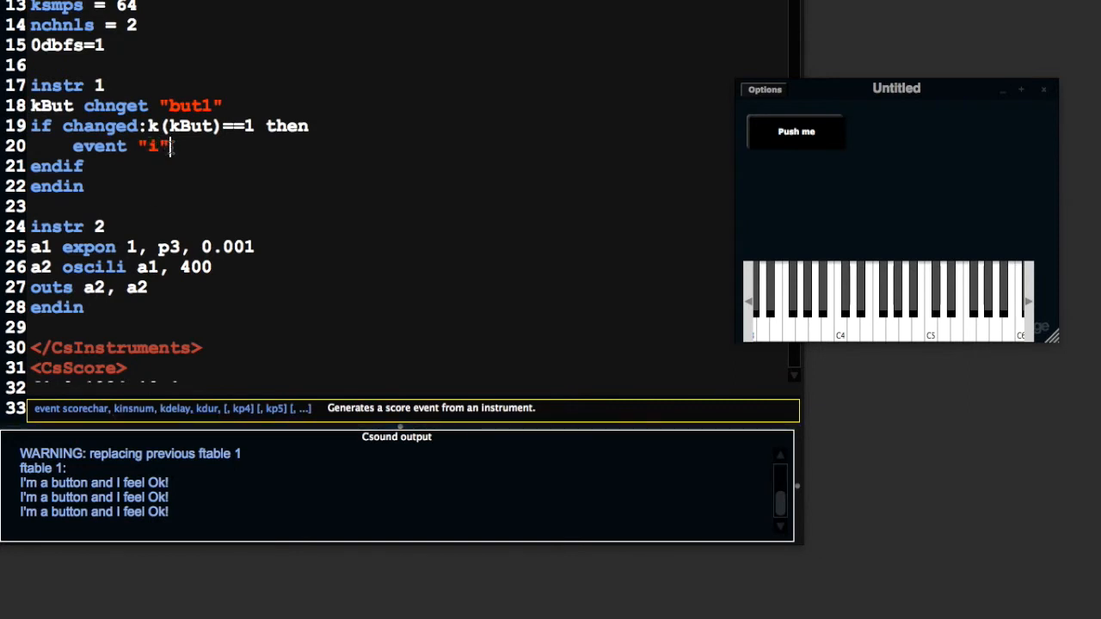
{"action": "type", "text": ","}
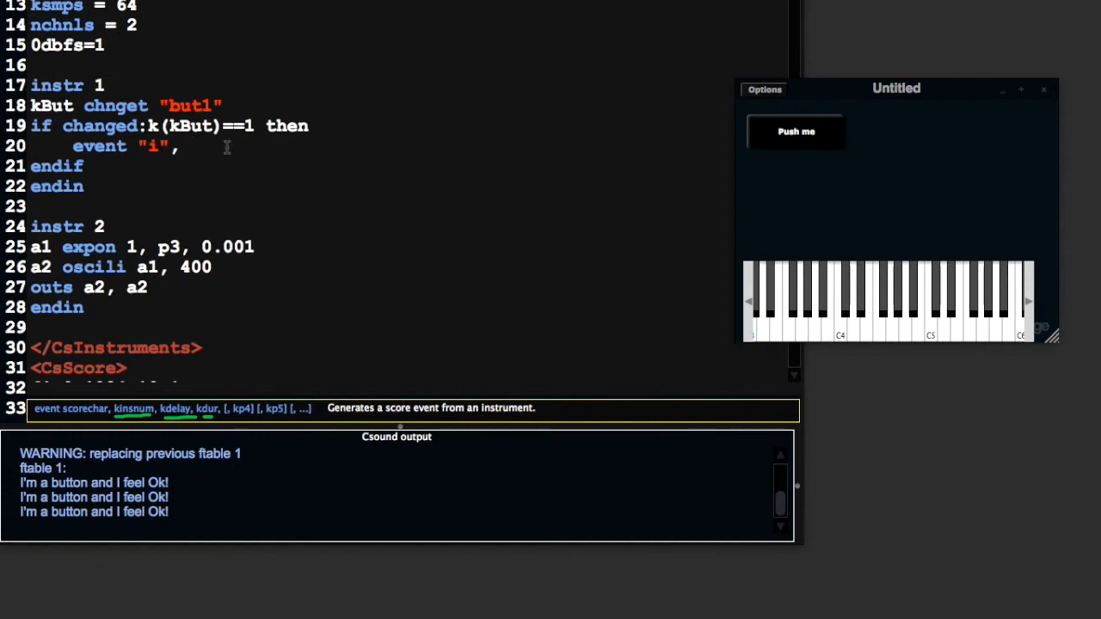
{"action": "type", "text": "2,"}
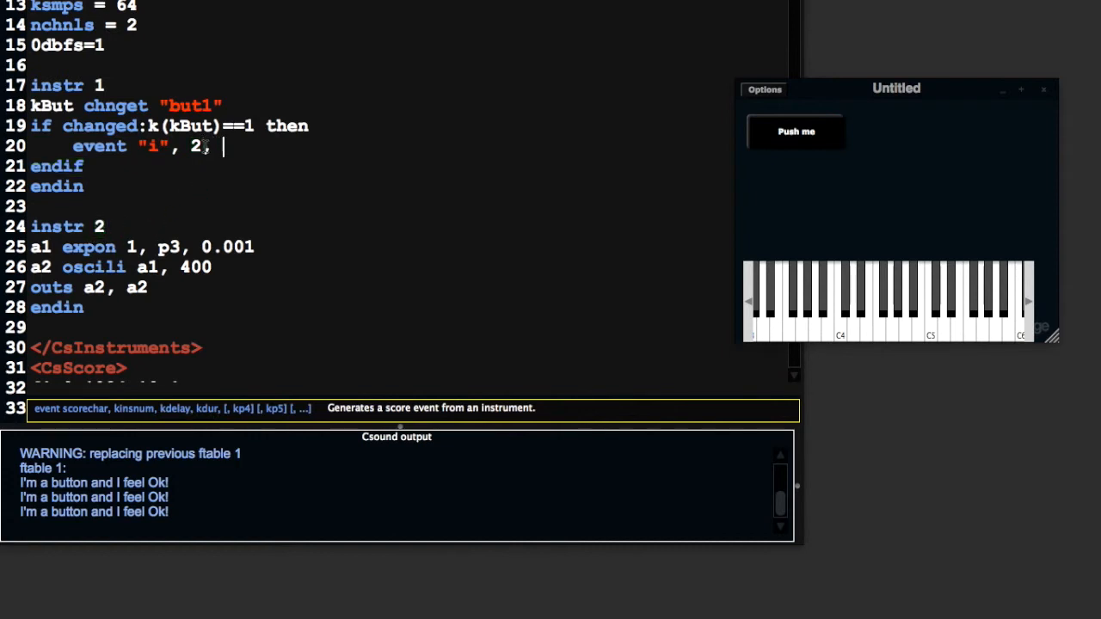
{"action": "type", "text": "0,"}
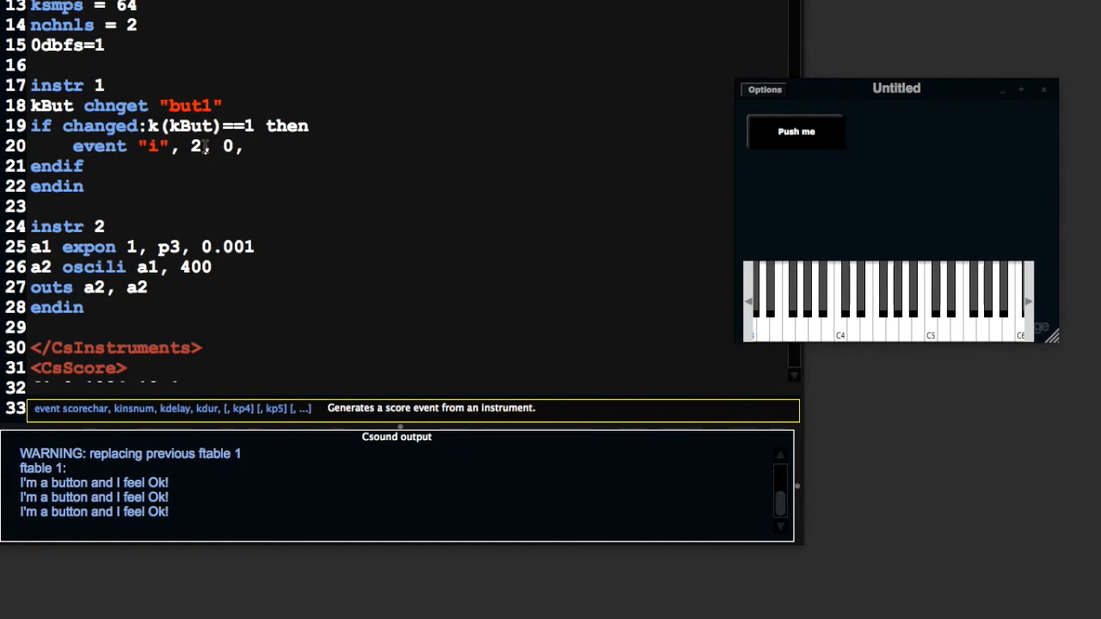
{"action": "type", "text": "3"}
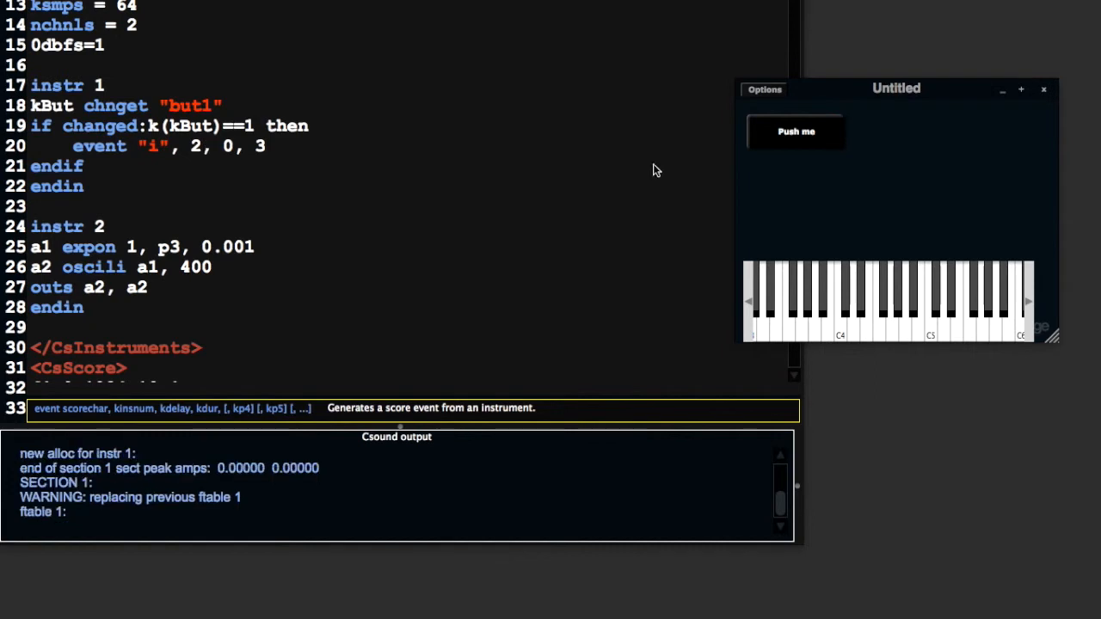
{"action": "mouse_move", "coordinate": [796, 132]}
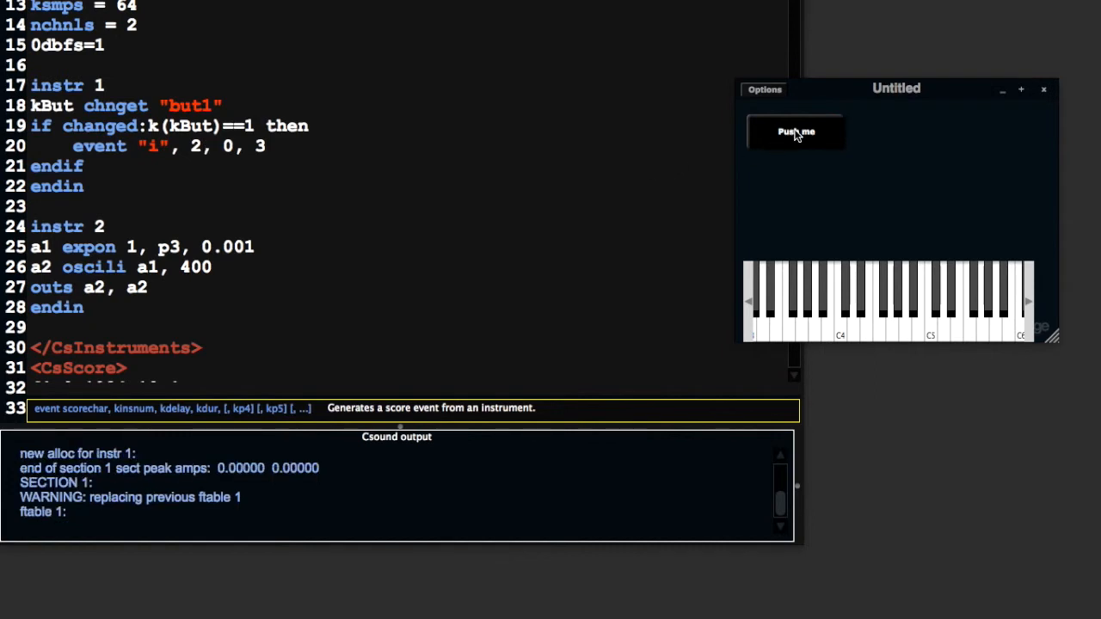
Step: Press 'Push me' repeatedly, restarting once, to hear new instr 2 tones, then open the widget list
{"action": "left_click", "coordinate": [796, 131]}
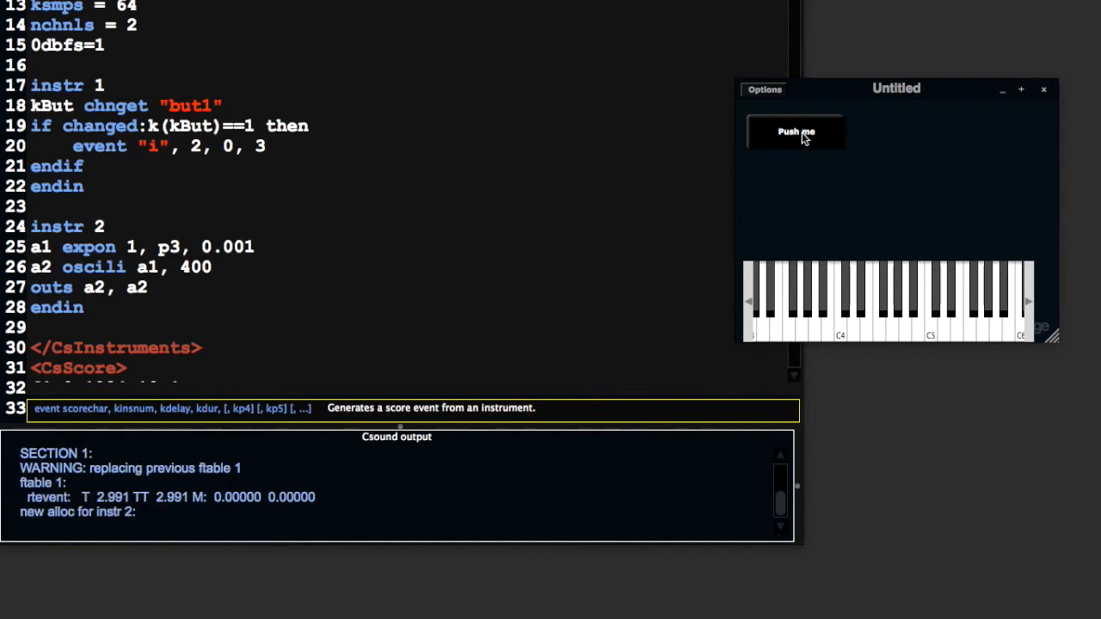
{"action": "left_click", "coordinate": [795, 131]}
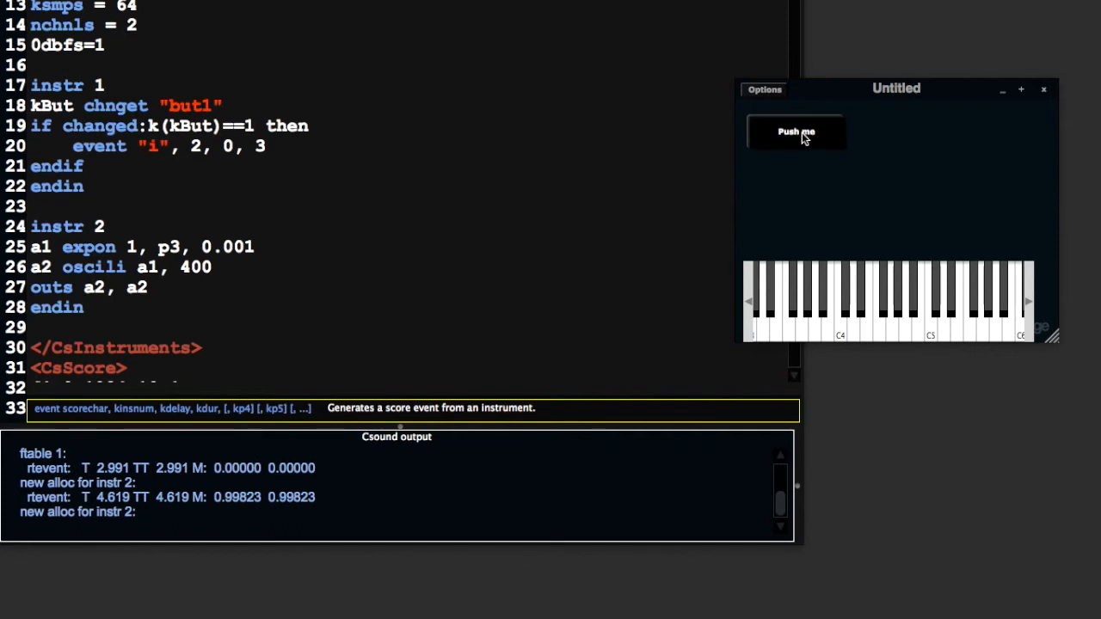
{"action": "left_click", "coordinate": [796, 131]}
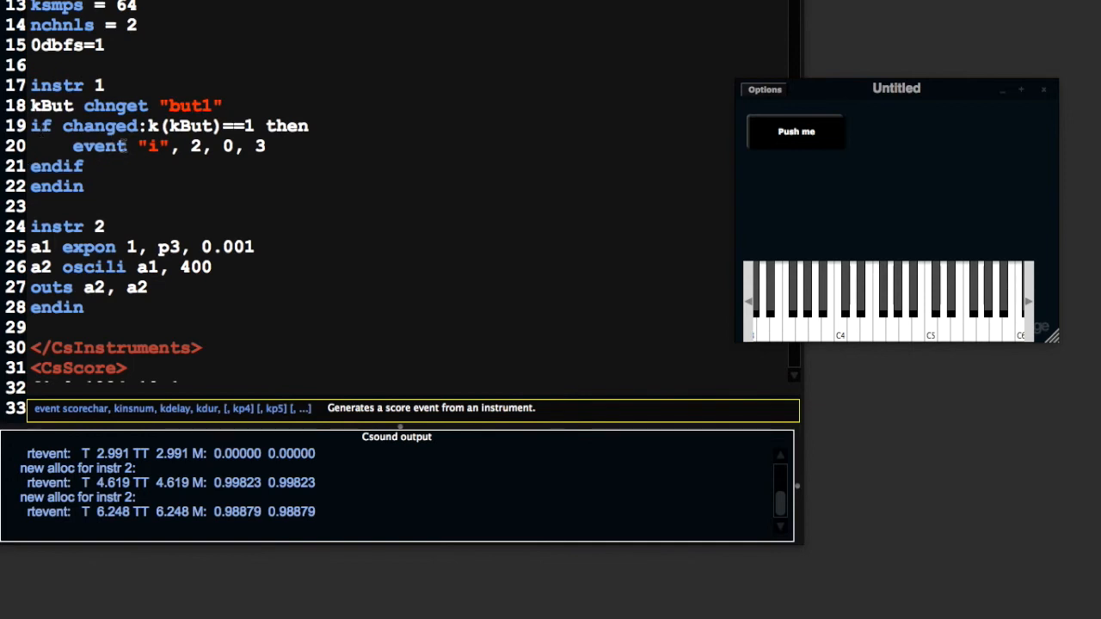
{"action": "left_click", "coordinate": [794, 132]}
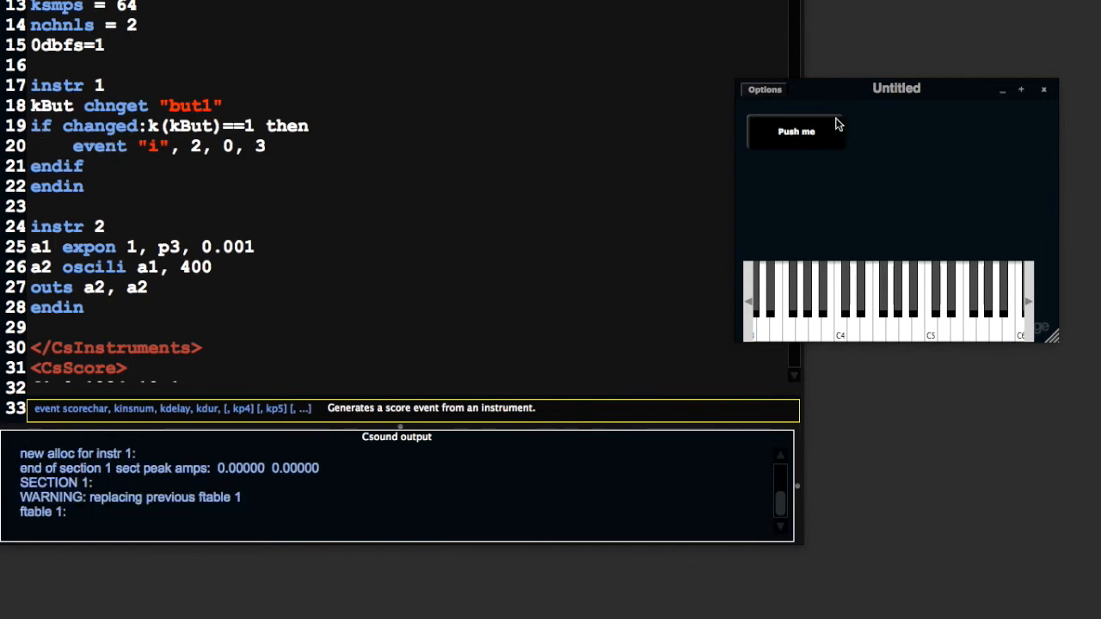
{"action": "mouse_move", "coordinate": [807, 138]}
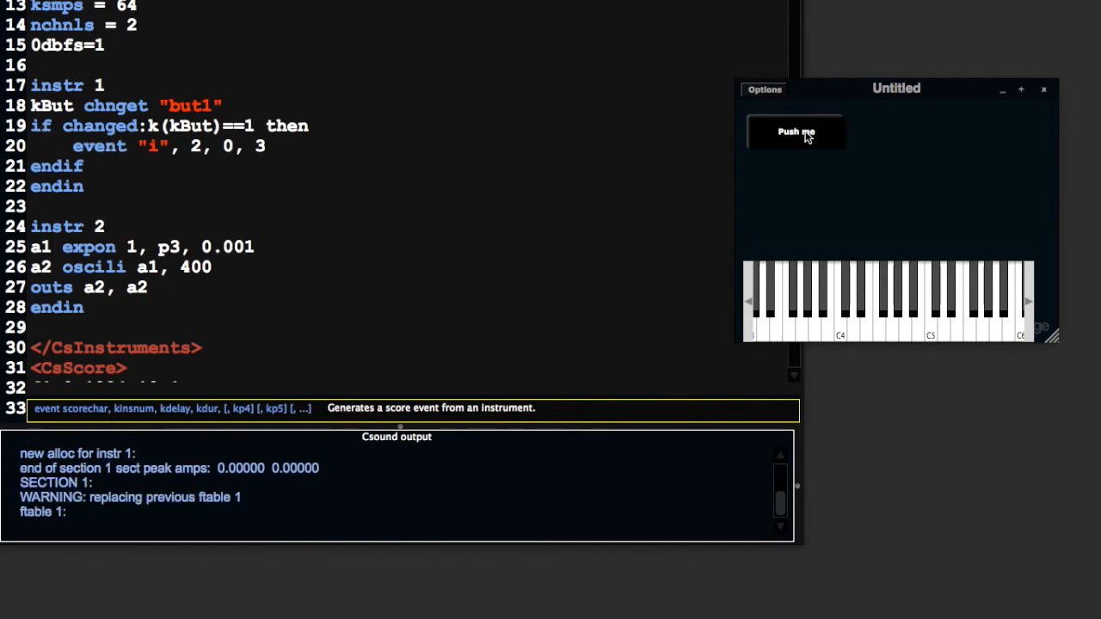
{"action": "left_click", "coordinate": [794, 132]}
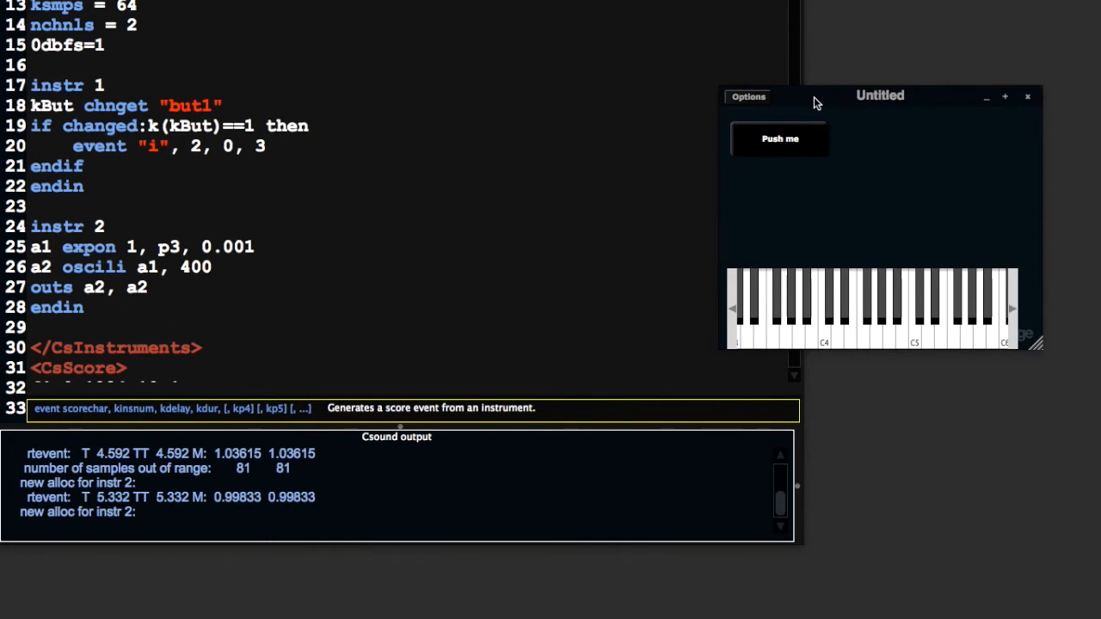
{"action": "left_click", "coordinate": [747, 96]}
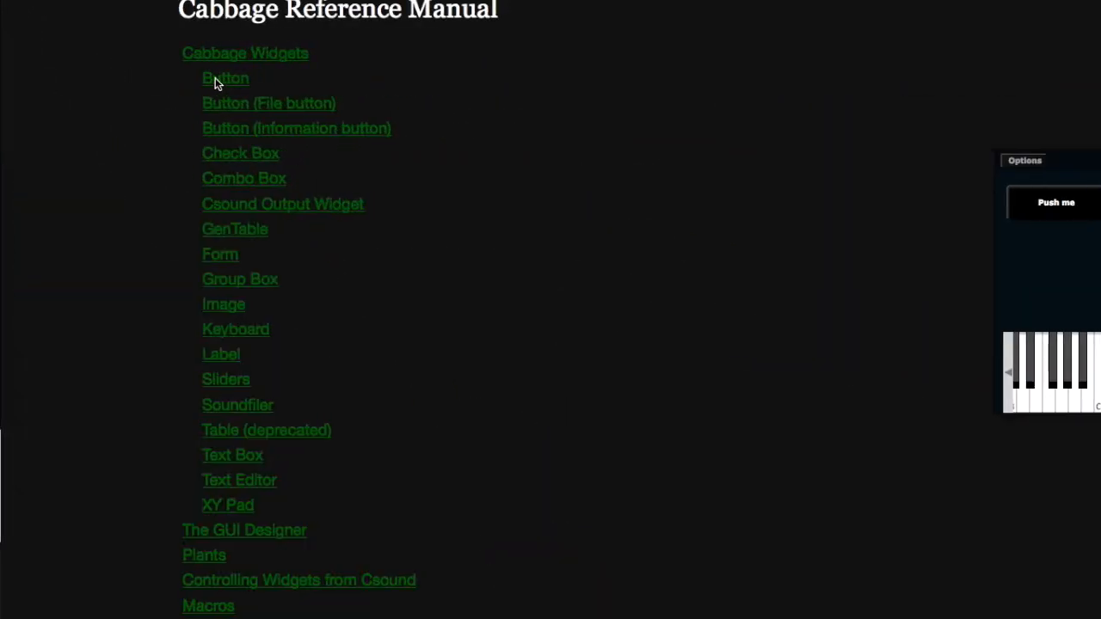
Step: Open the Button page and scroll its identifiers down to rotate, alpha, visible, caption and widgetarray
{"action": "left_click", "coordinate": [225, 78]}
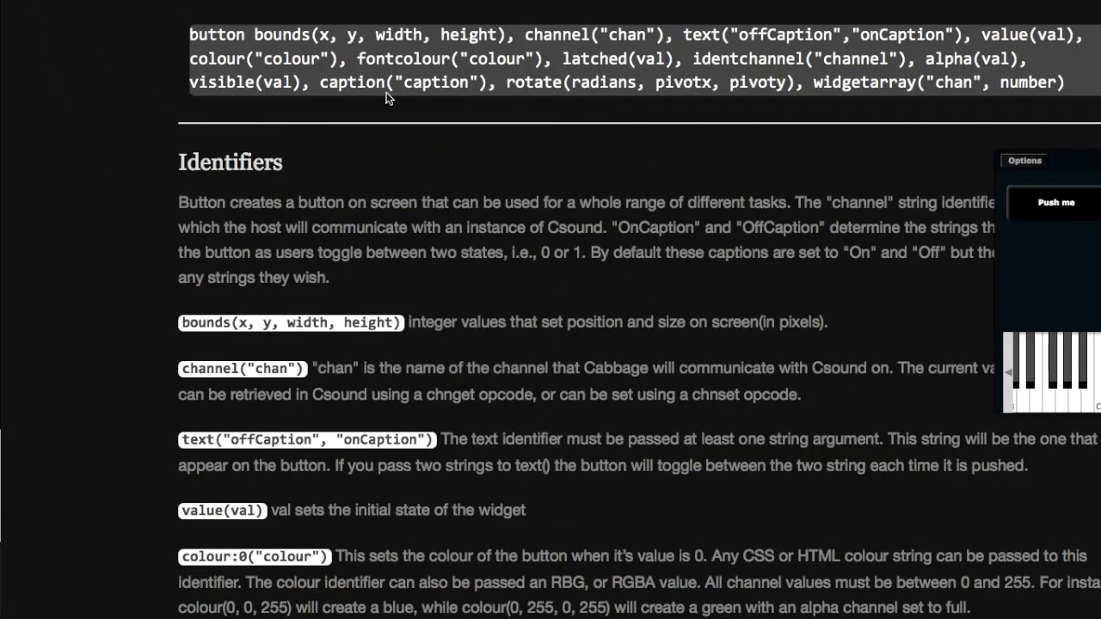
{"action": "mouse_move", "coordinate": [148, 213]}
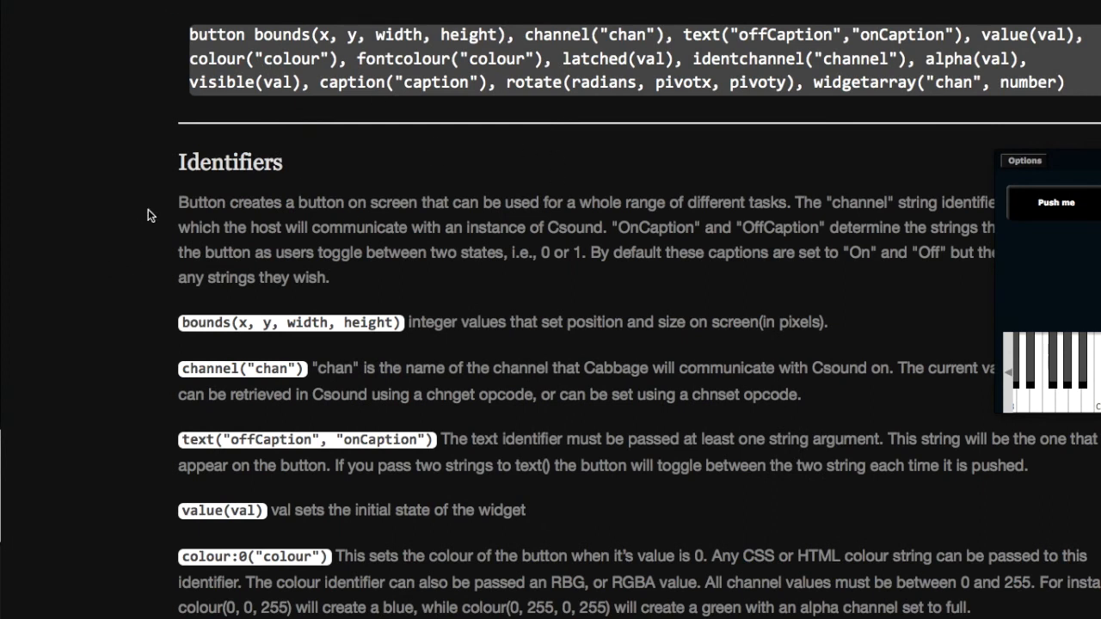
{"action": "scroll", "scroll_direction": "down", "scroll_amount": 3}
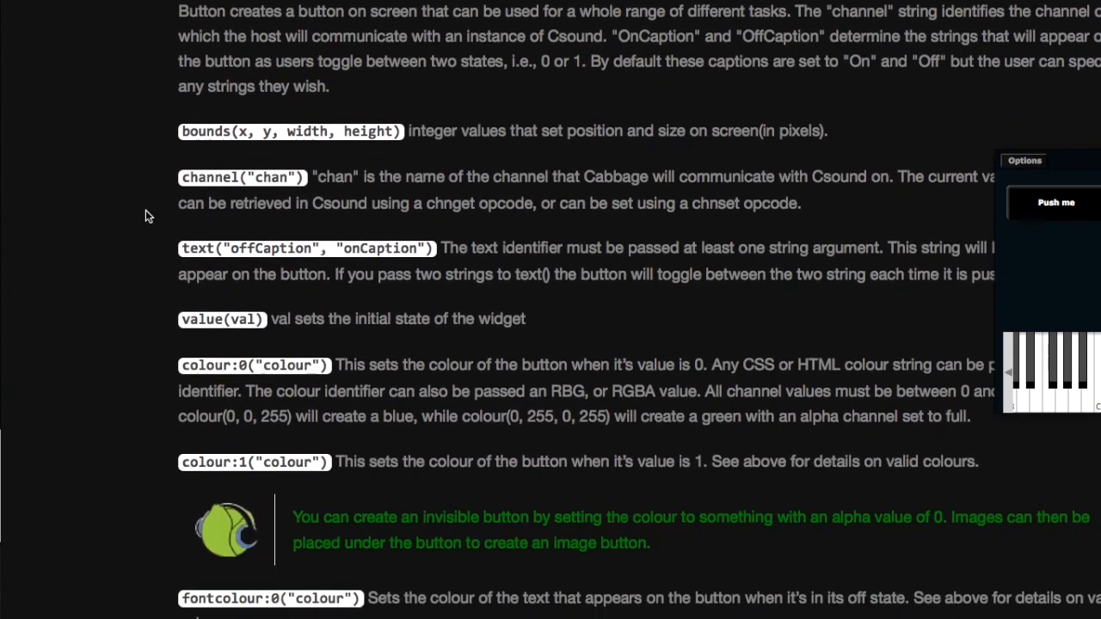
{"action": "scroll", "scroll_direction": "down", "scroll_amount": 3}
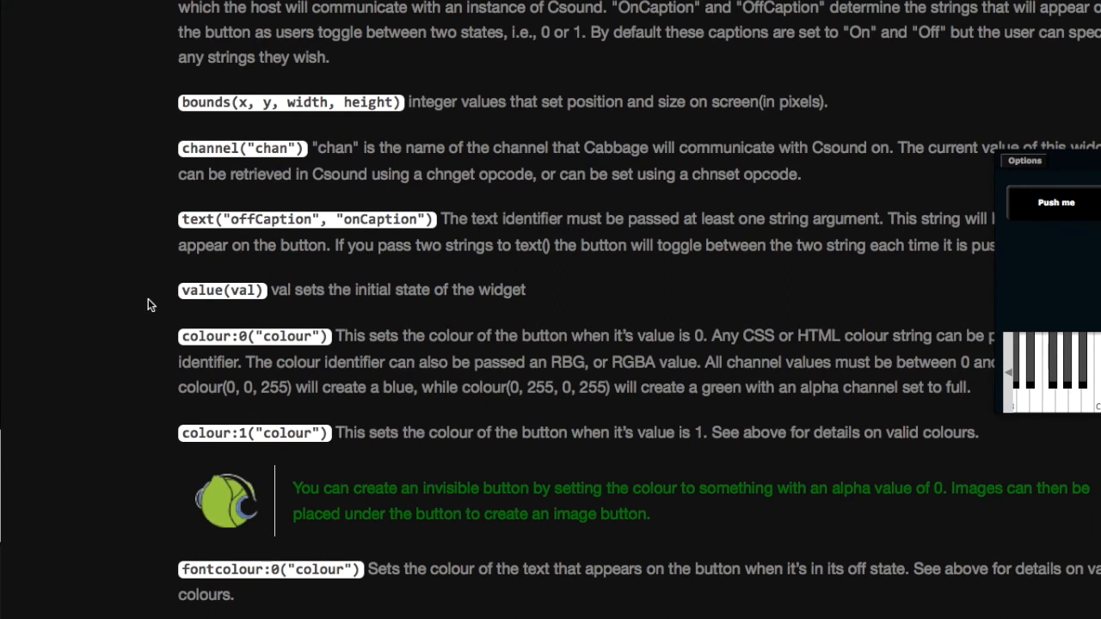
{"action": "scroll", "scroll_direction": "down", "scroll_amount": 3}
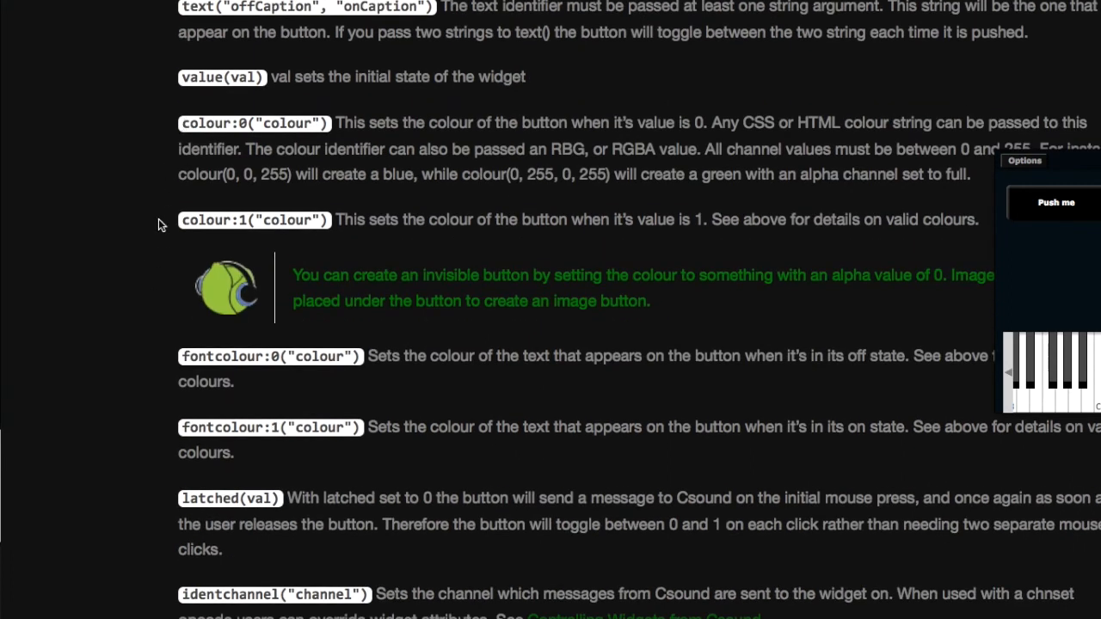
{"action": "scroll", "scroll_direction": "down", "scroll_amount": 3}
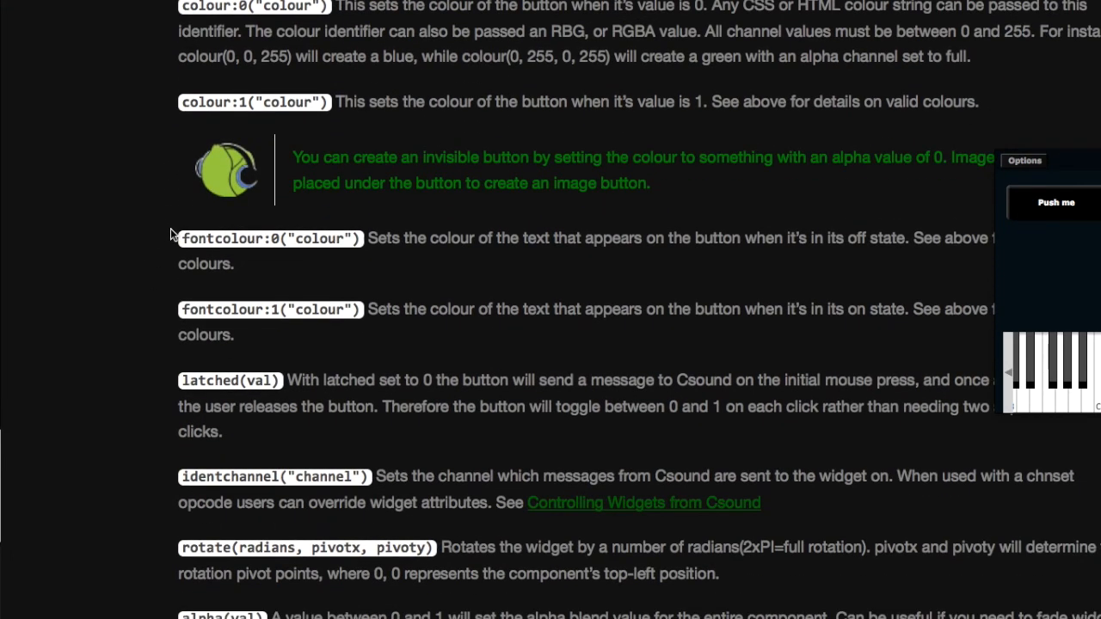
{"action": "scroll", "scroll_direction": "down", "scroll_amount": 3}
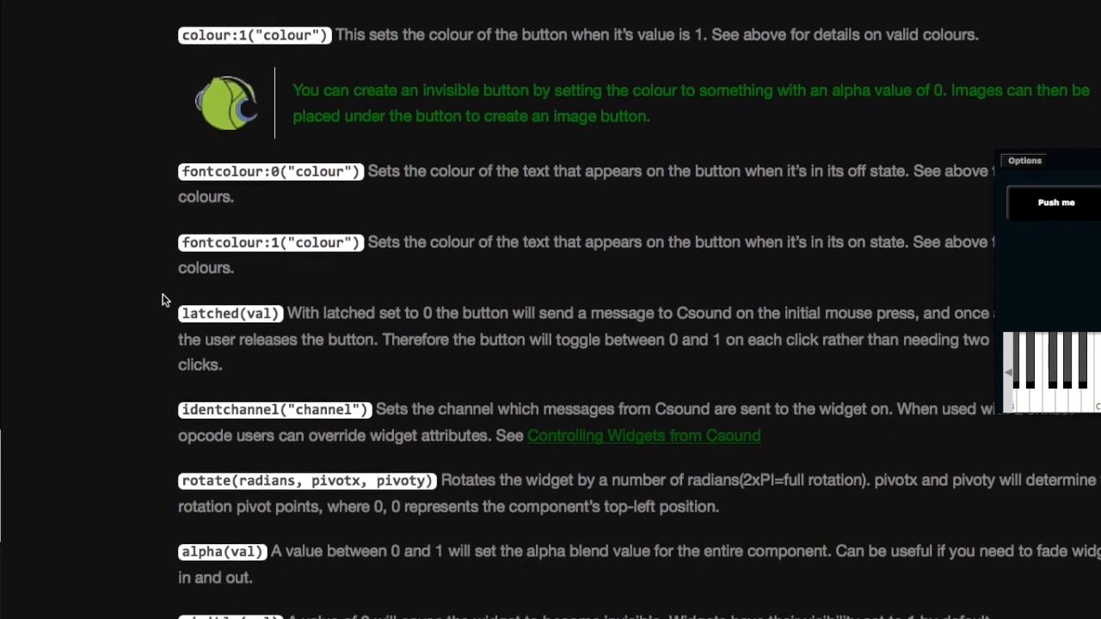
{"action": "scroll", "scroll_direction": "down", "scroll_amount": 3}
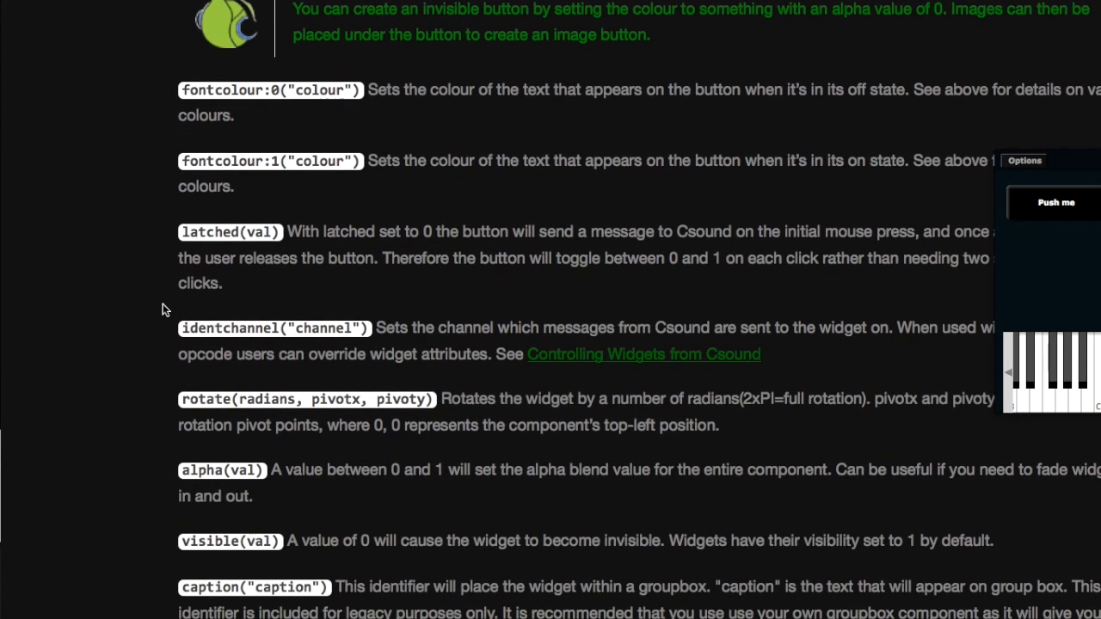
{"action": "scroll", "scroll_direction": "down", "scroll_amount": 3}
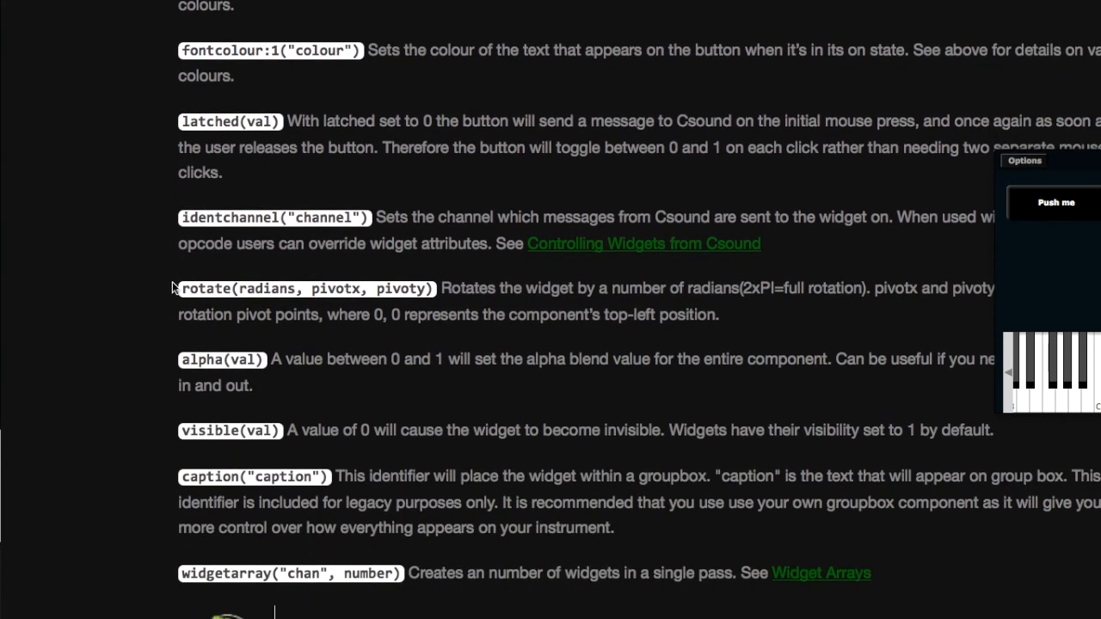